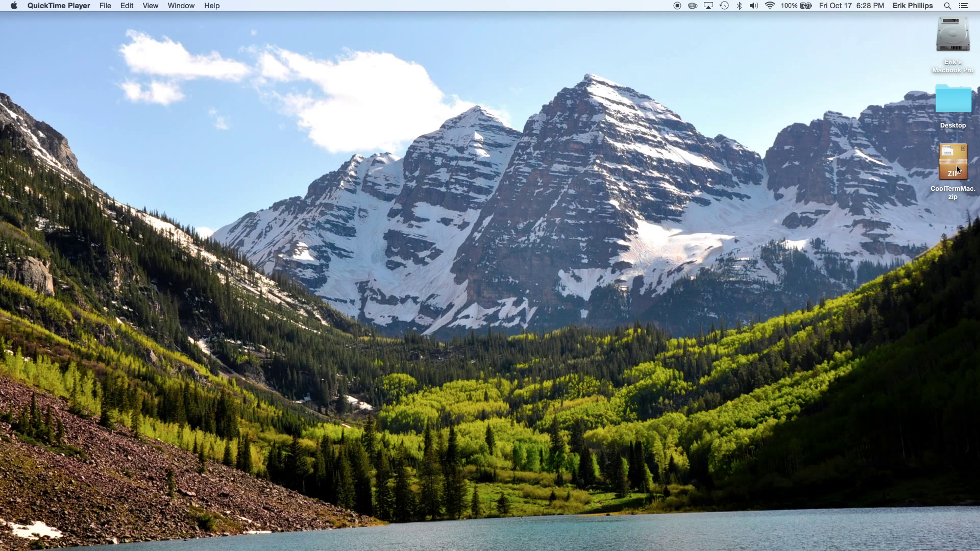
Extract CoolTermMac.zip onto the desktop with The Unarchiver.
double_click(953, 158)
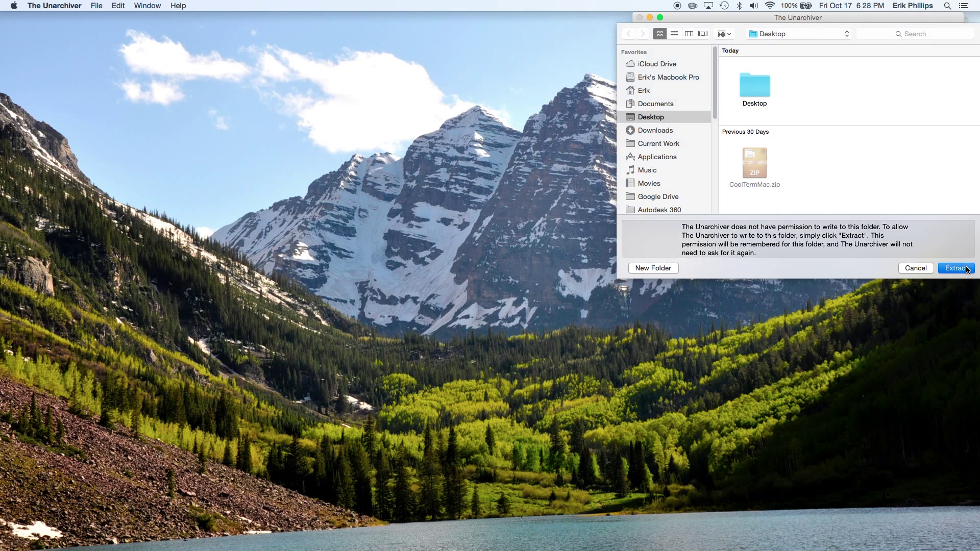
click(955, 268)
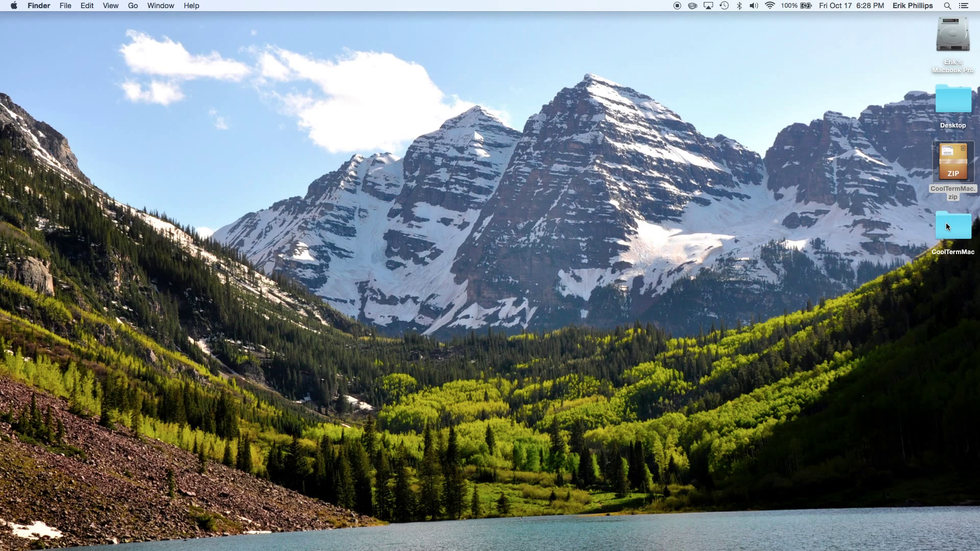
Launch the CoolTerm app from the extracted CoolTermMac folder, then close the folder window.
double_click(952, 225)
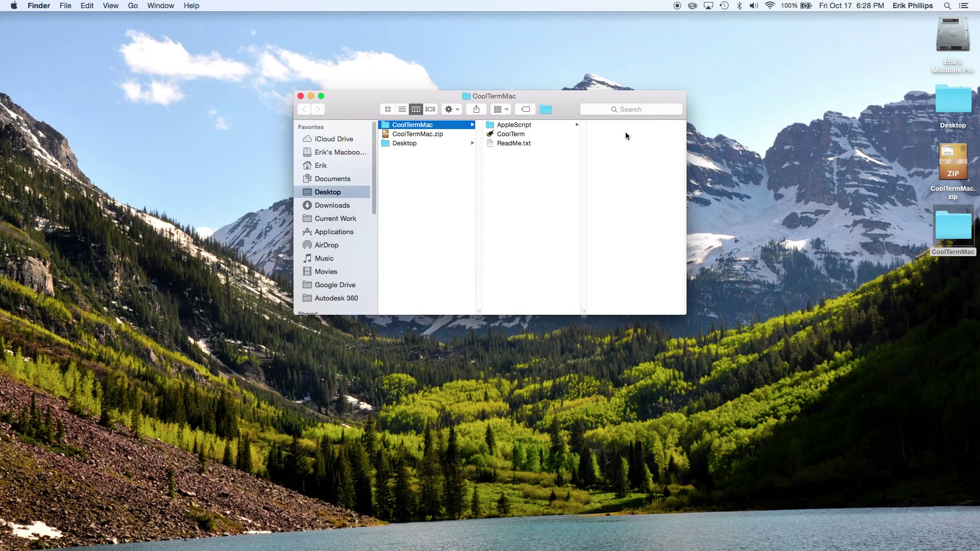
mouse_move(500, 136)
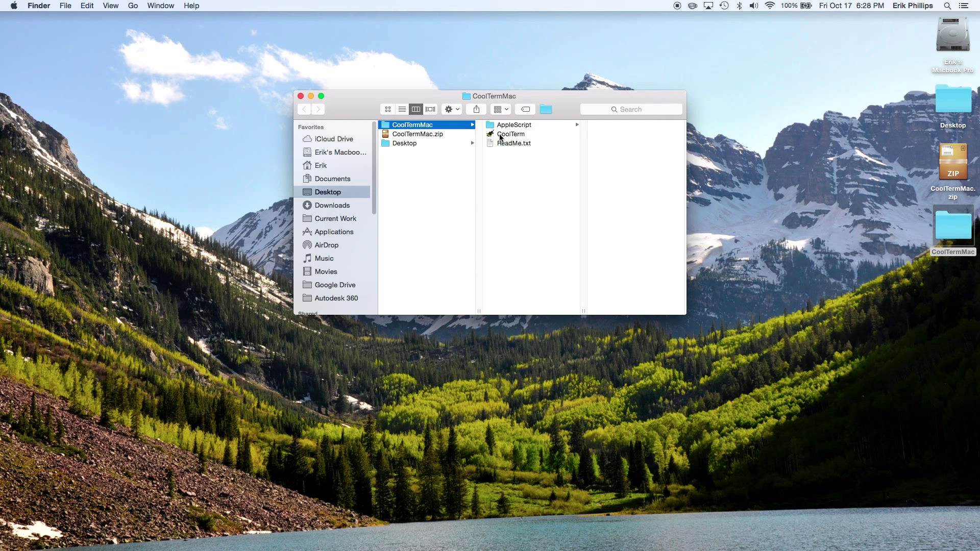
double_click(511, 134)
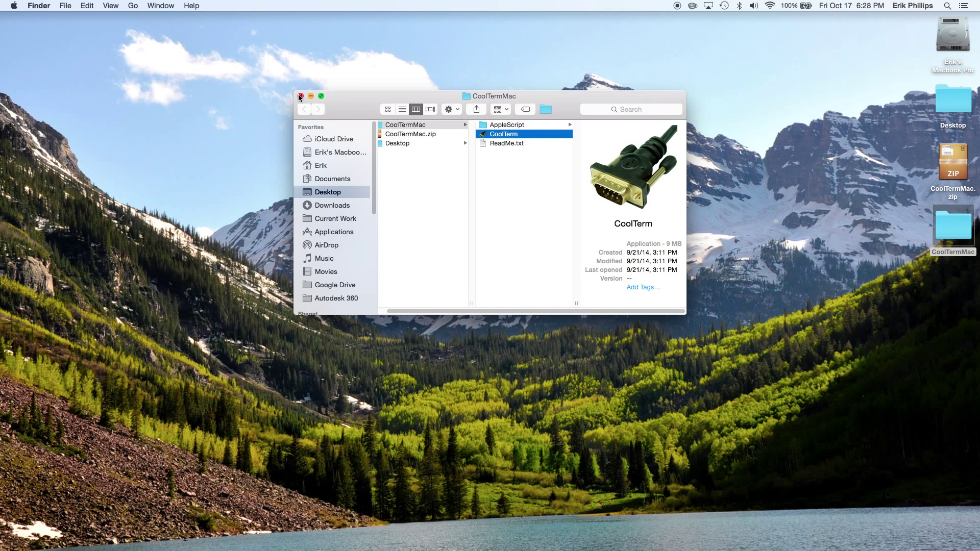
double_click(502, 134)
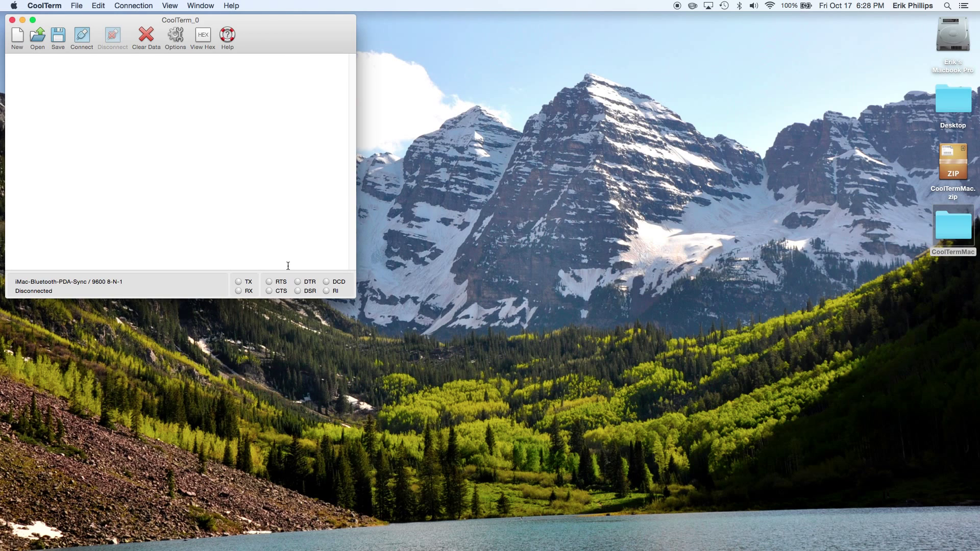
mouse_move(340, 245)
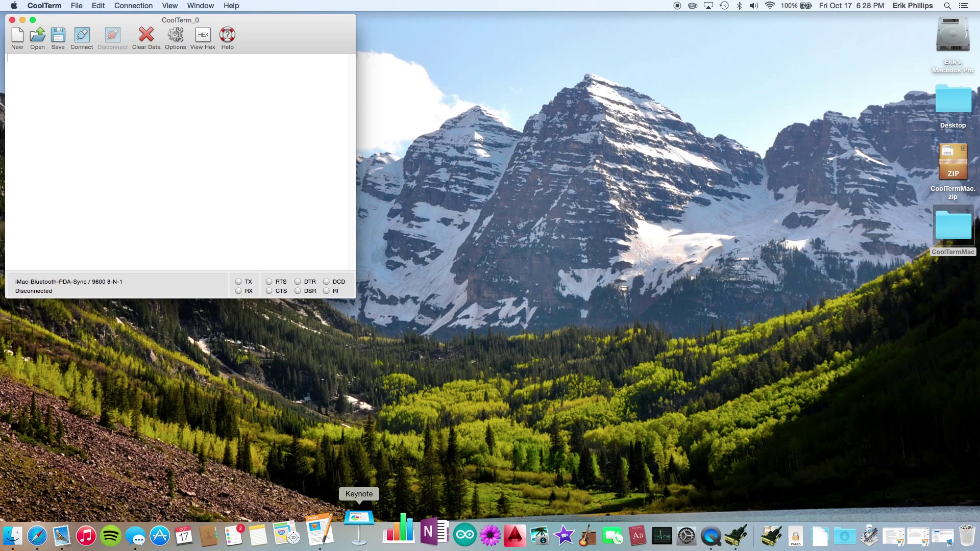
mouse_move(438, 535)
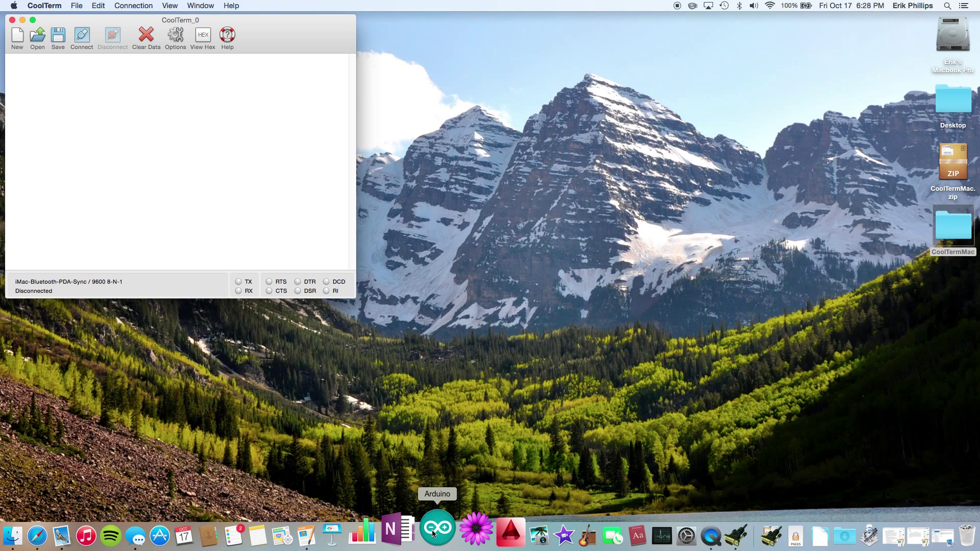
Launch Arduino IDE, open the BT_configure_and_test sketch, and upload it to the Uno.
click(437, 535)
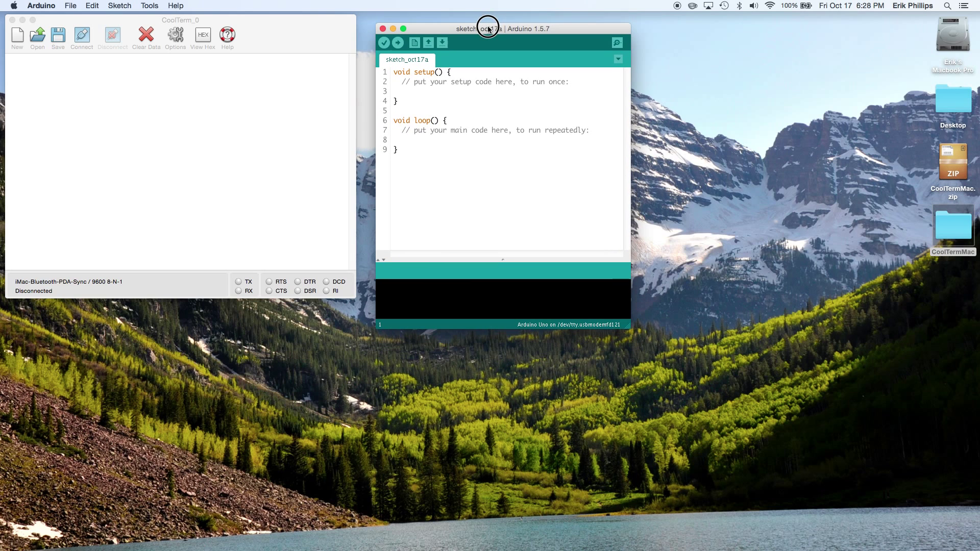
click(428, 42)
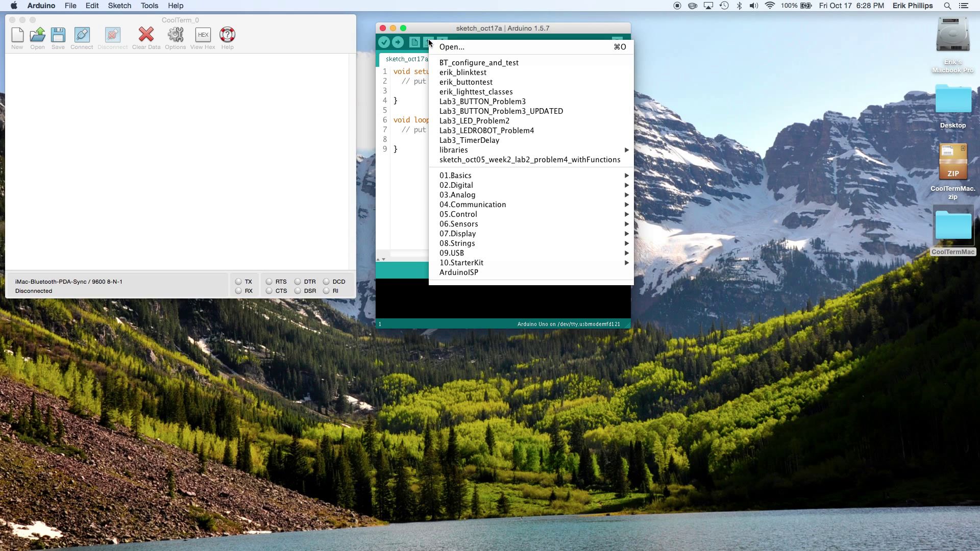
mouse_move(506, 62)
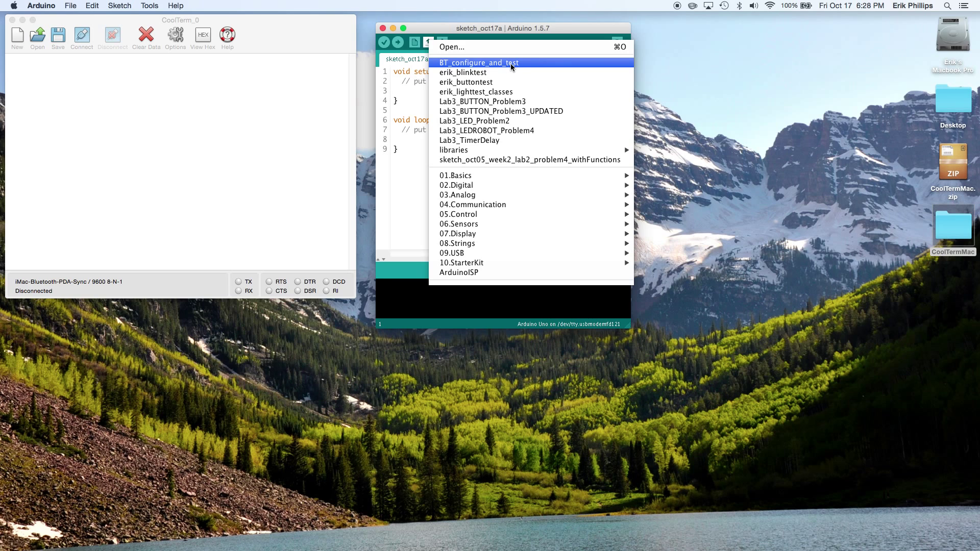
click(478, 62)
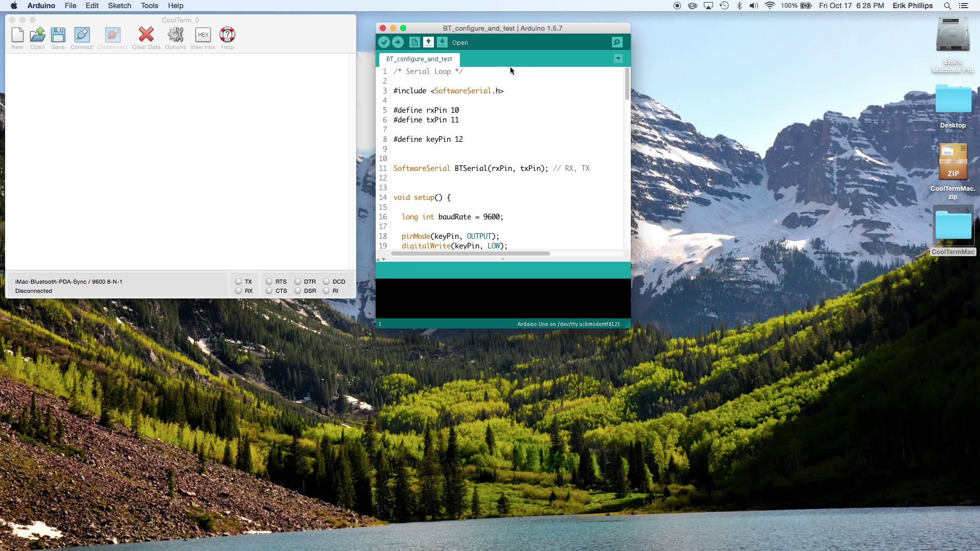
scroll(down, 3)
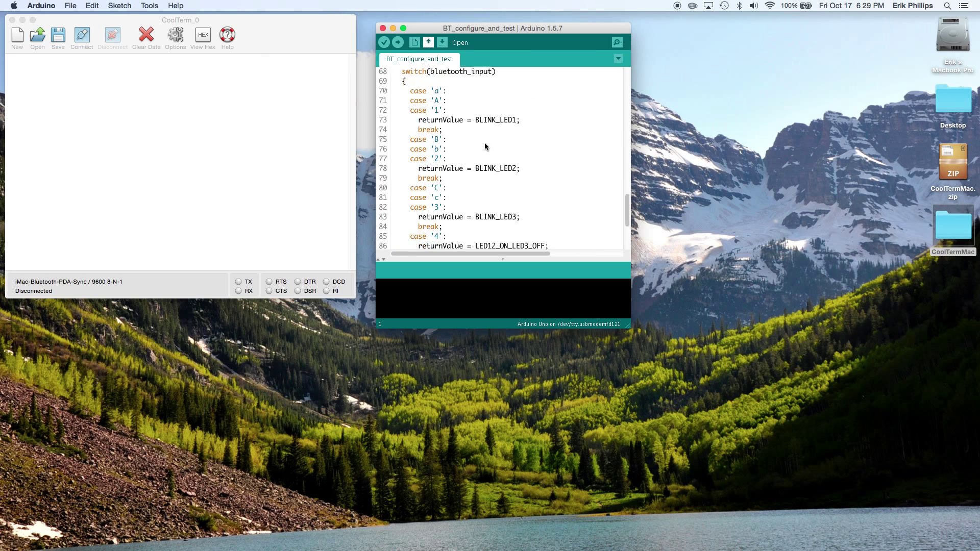
scroll(up, 3)
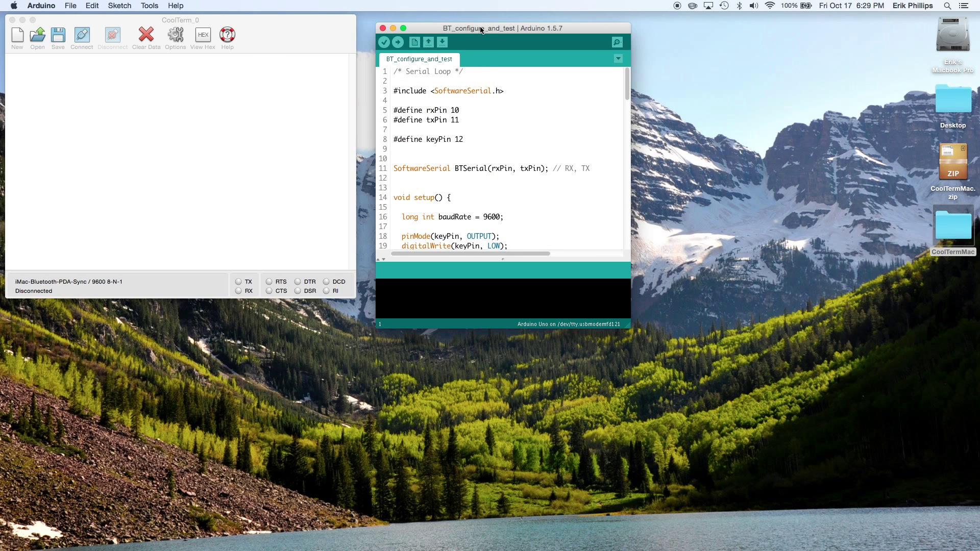
mouse_move(398, 42)
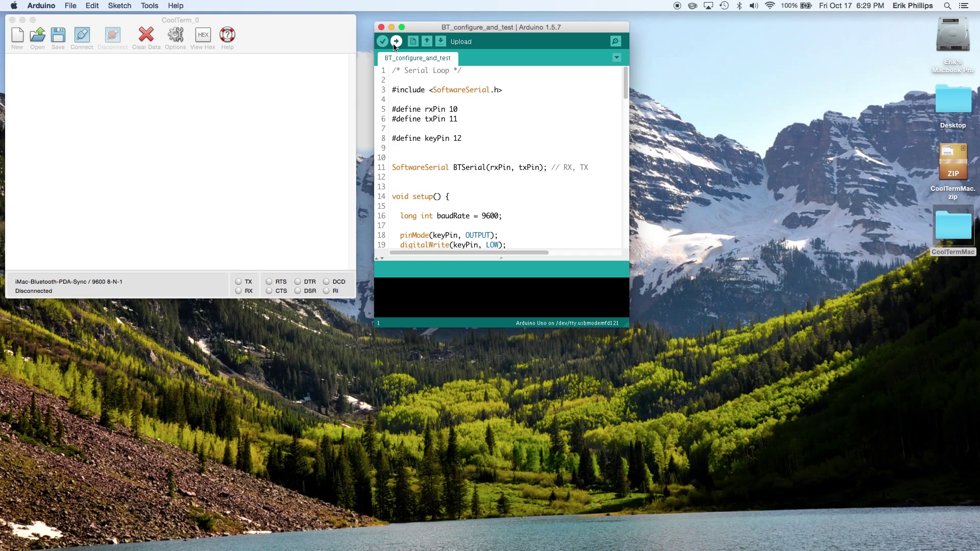
click(395, 41)
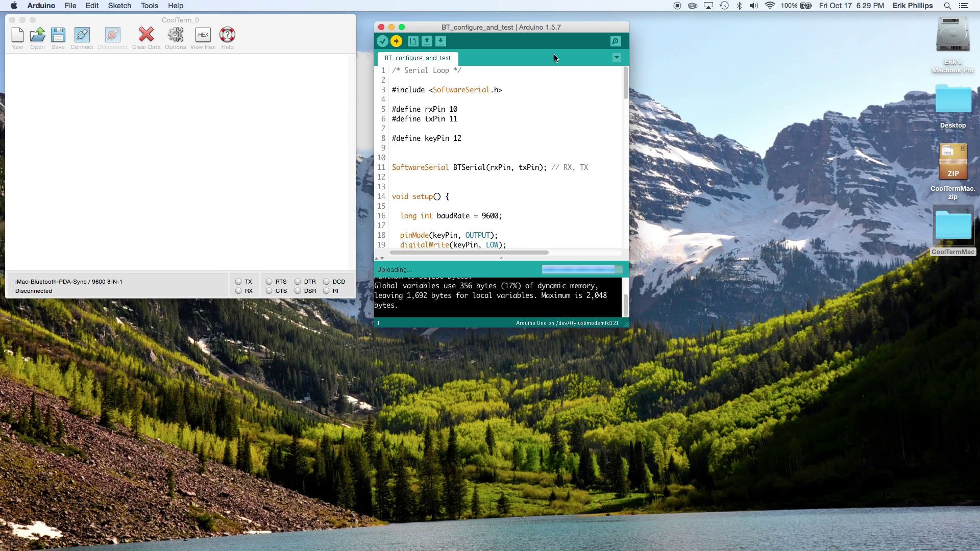
mouse_move(532, 66)
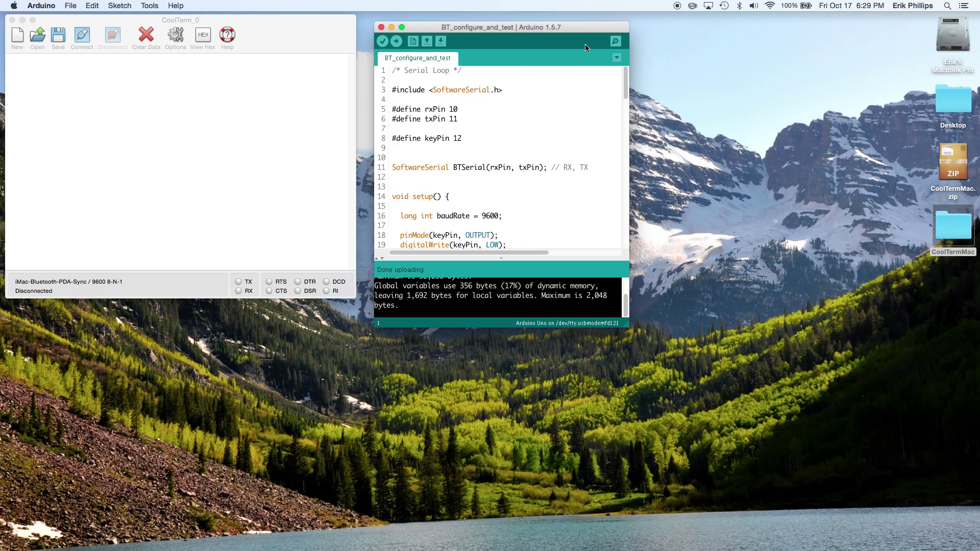
Open the Serial Monitor and send AT to the Bluetooth module until it answers OK.
click(616, 41)
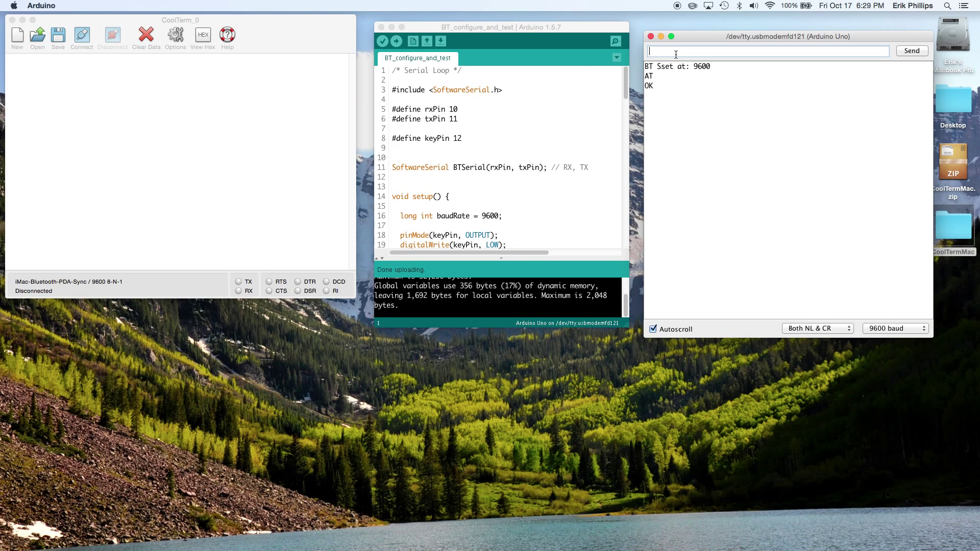
click(911, 51)
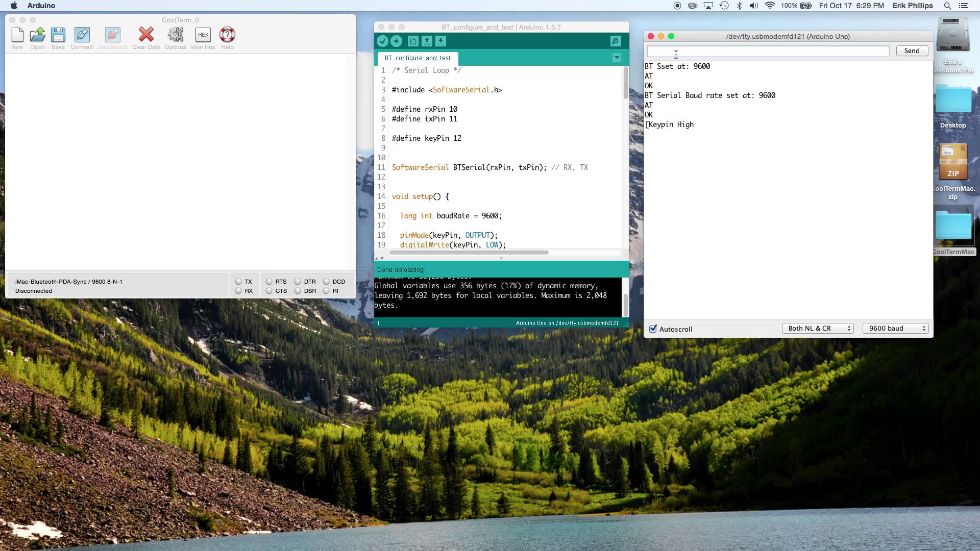
text(AT)
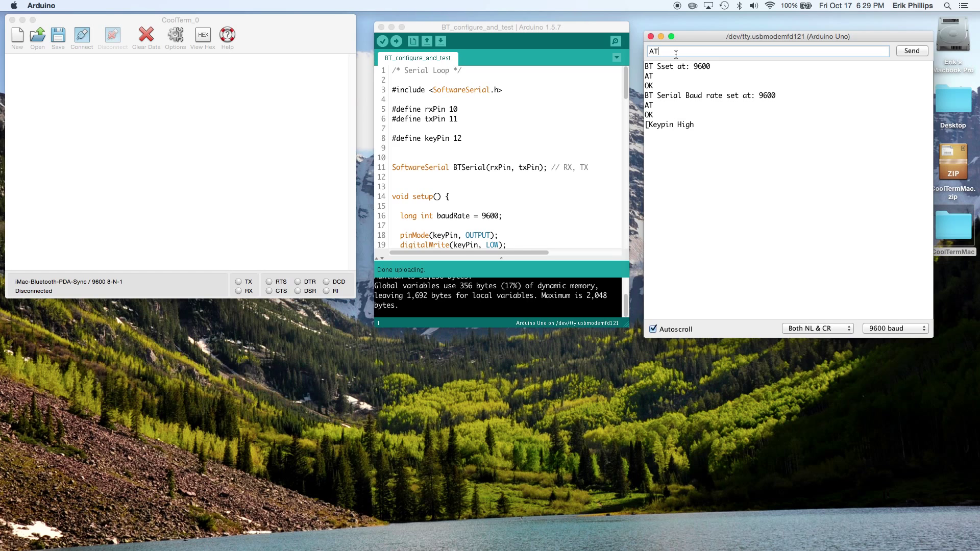
click(910, 51)
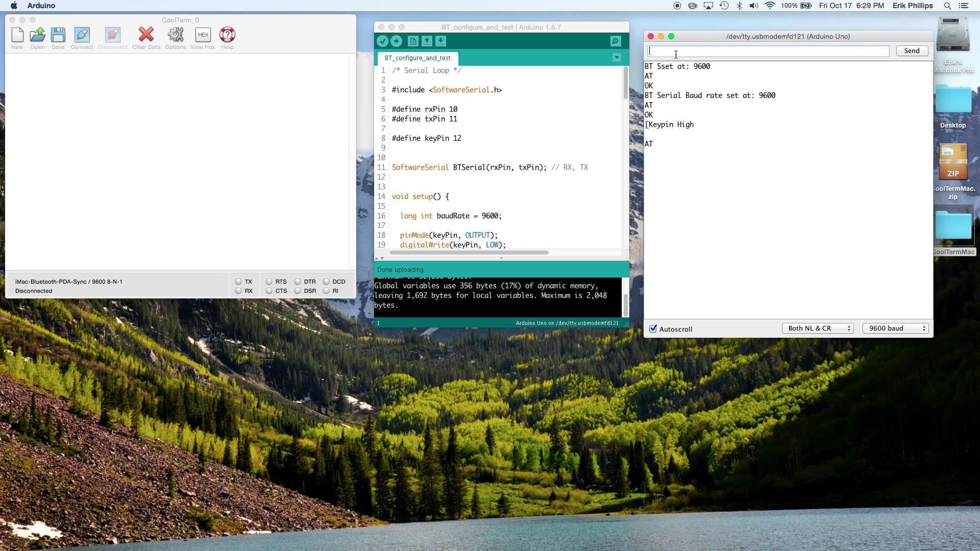
click(910, 51)
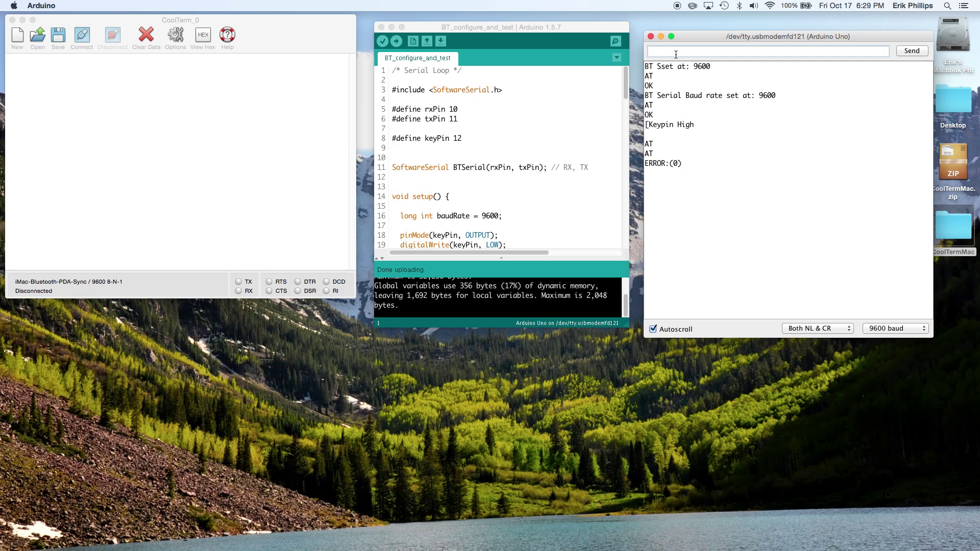
text(AT)
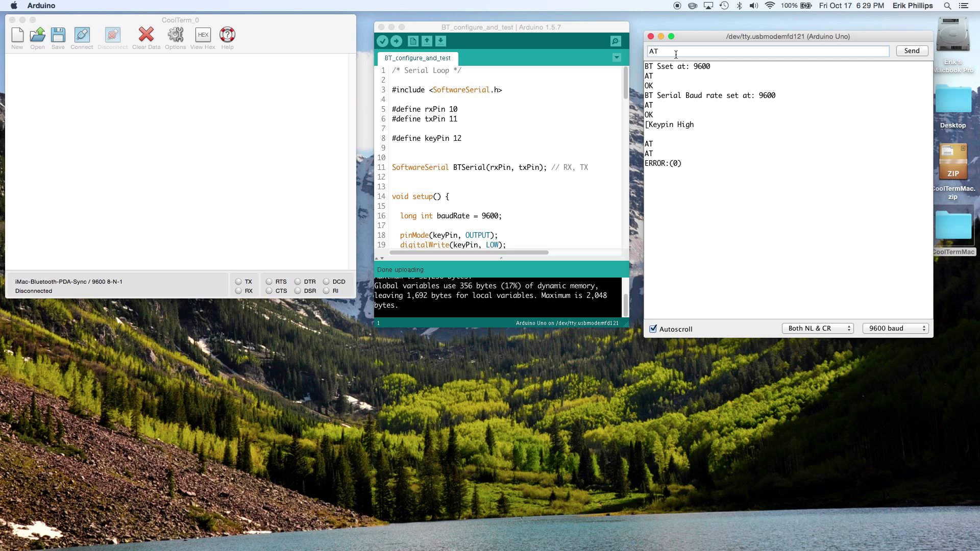
click(910, 51)
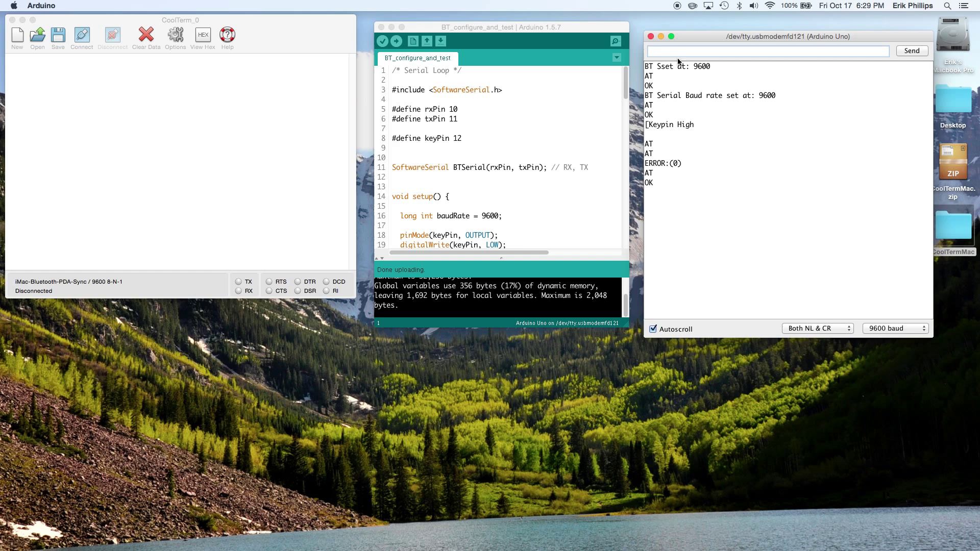
mouse_move(679, 70)
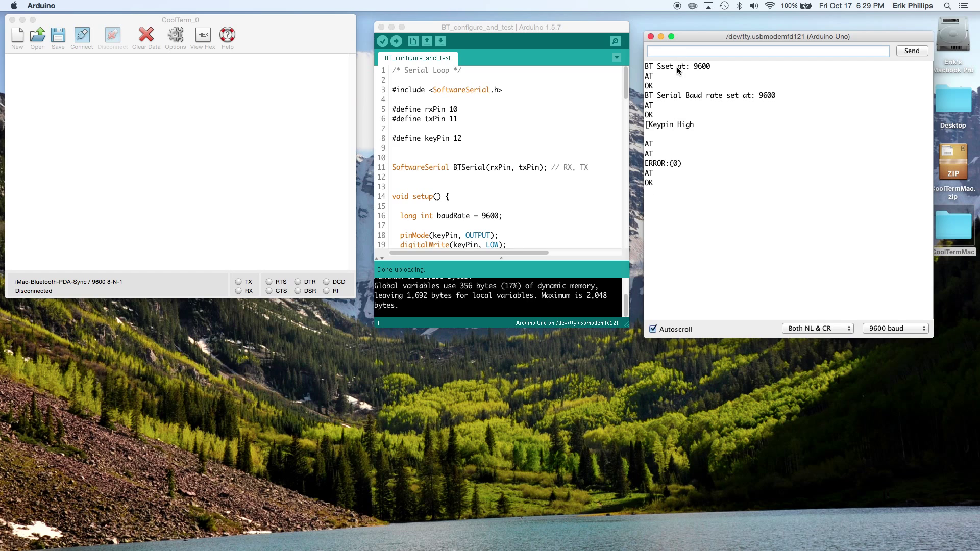
Type the command AT+NAME=EPHILL in the Serial Monitor input.
text(AT+)
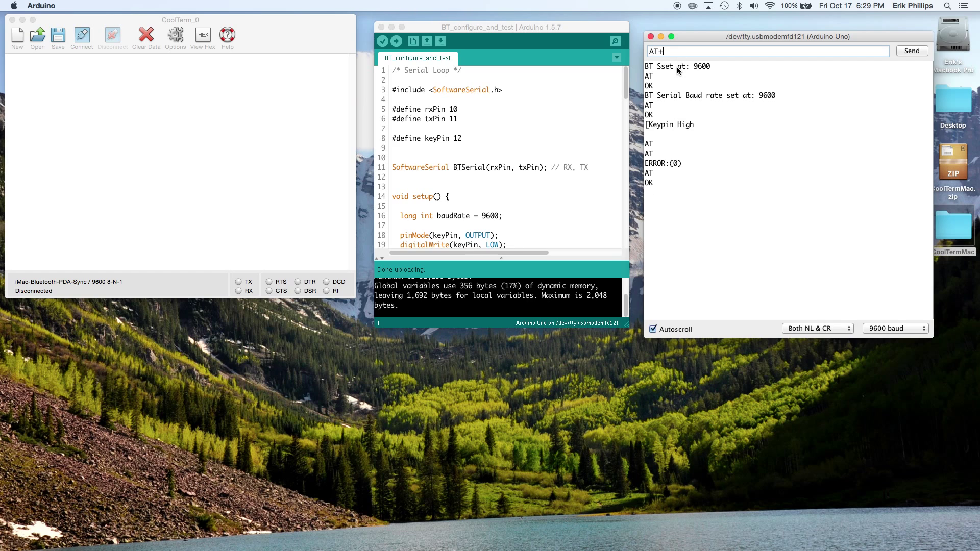
text(NAME)
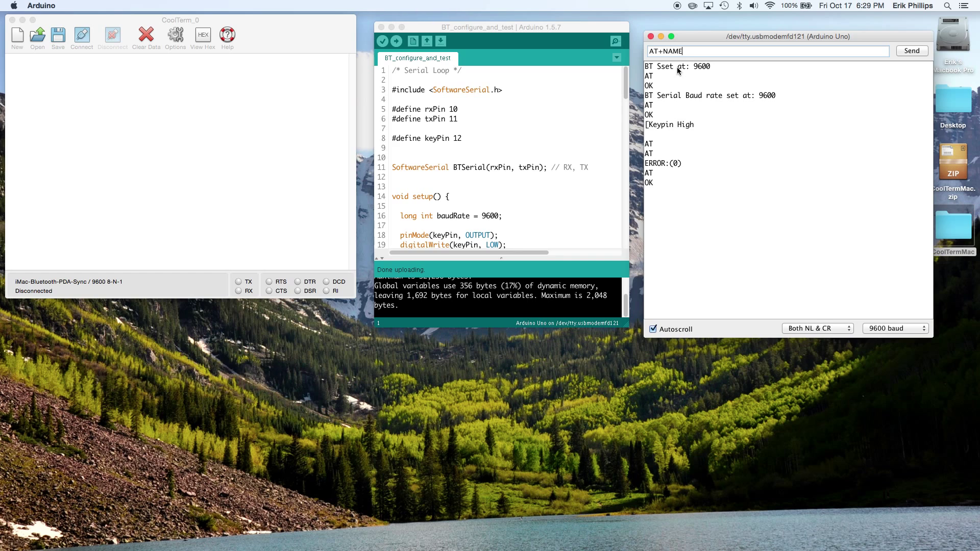
text(=E)
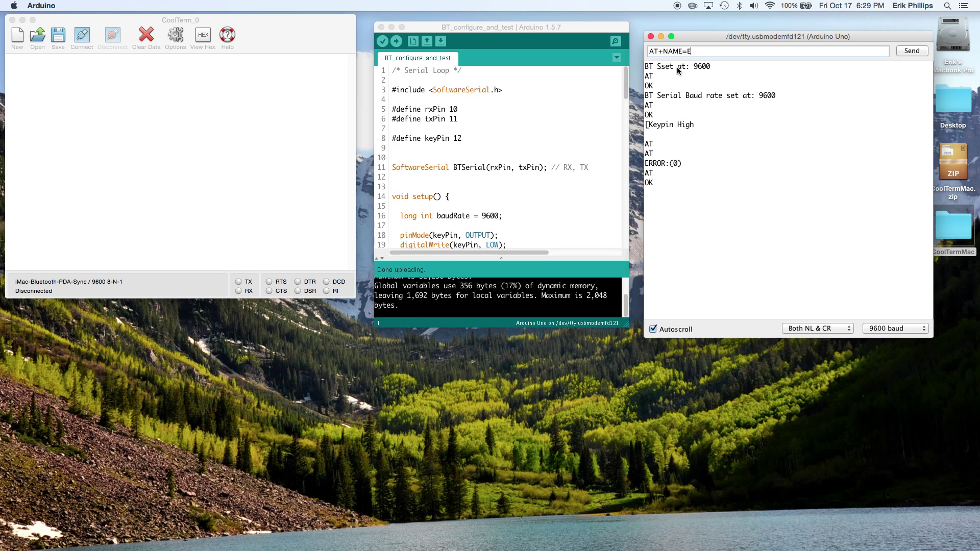
text(PHILL)
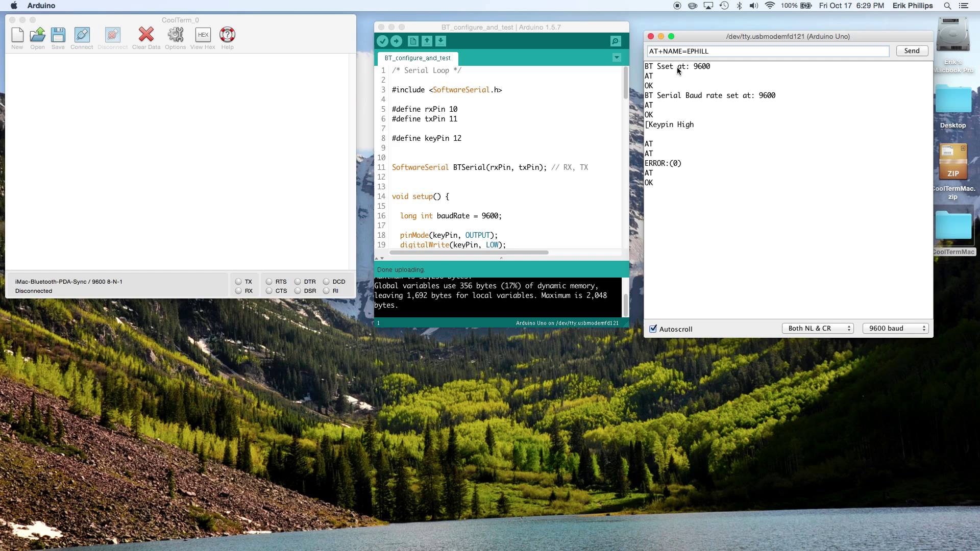
click(910, 51)
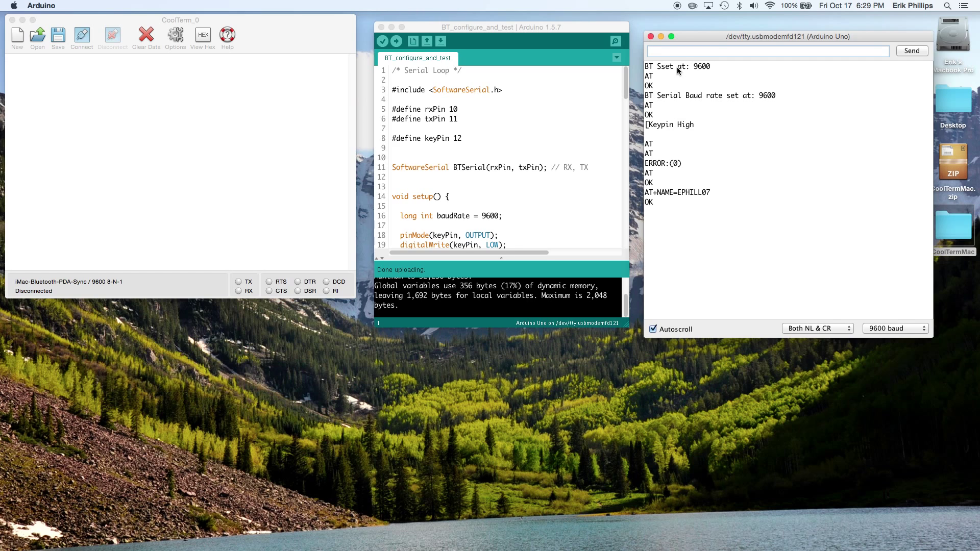
mouse_move(642, 228)
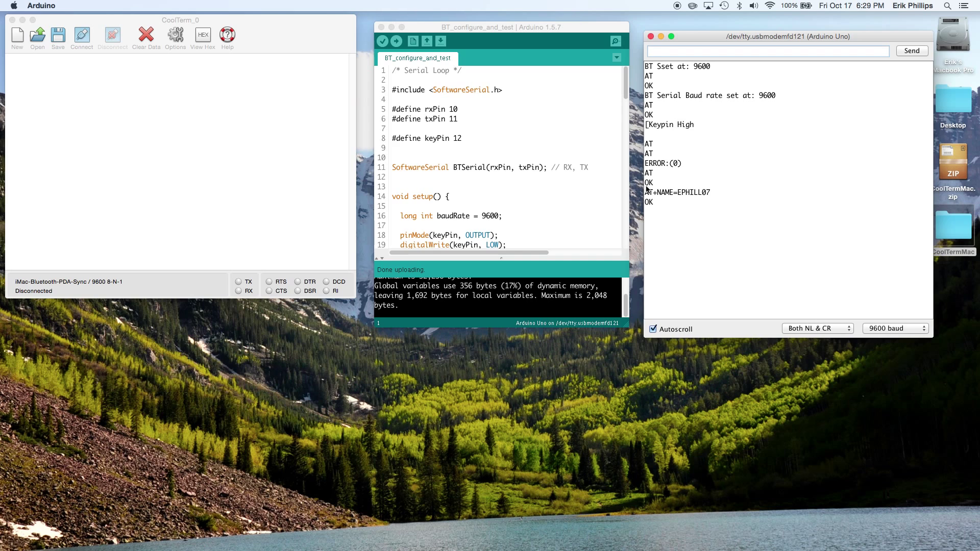
text(AT+pP)
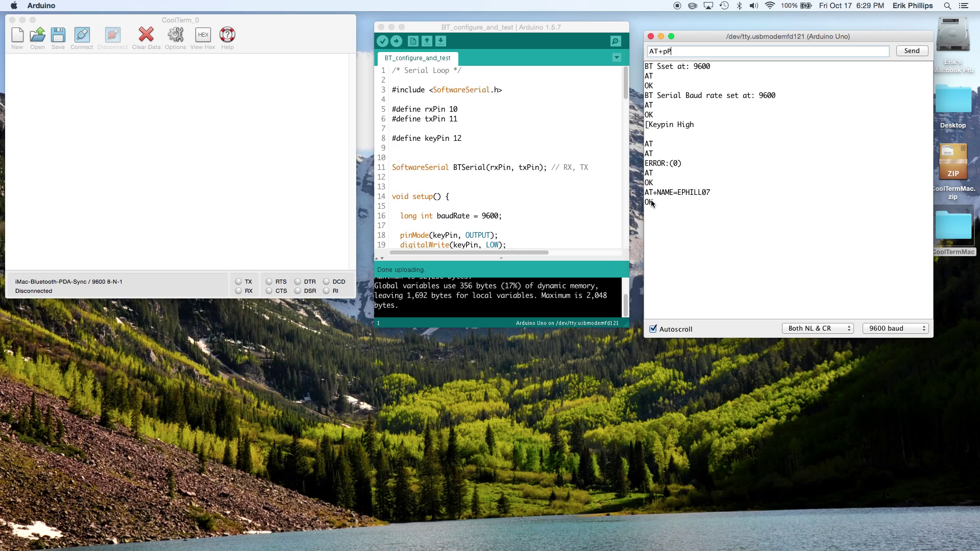
text(SW)
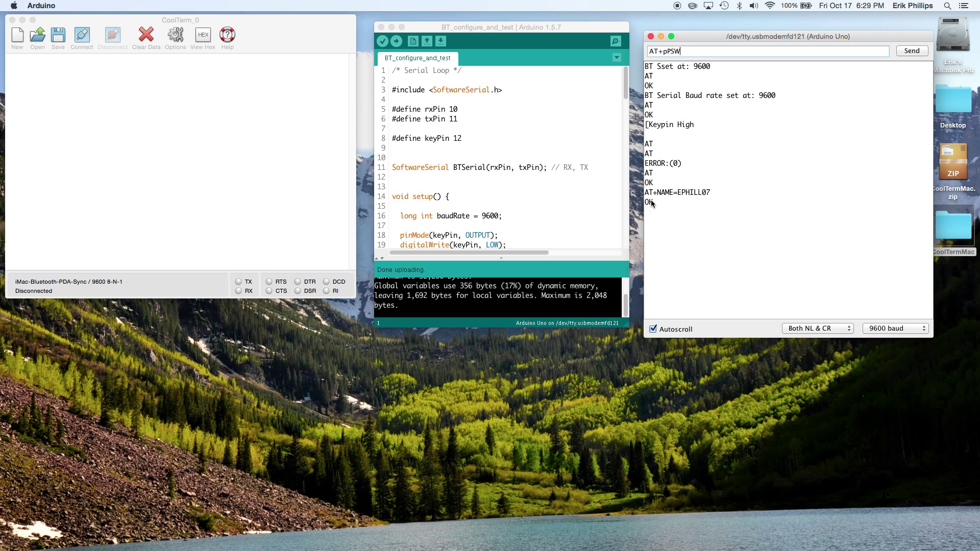
key(backspace)
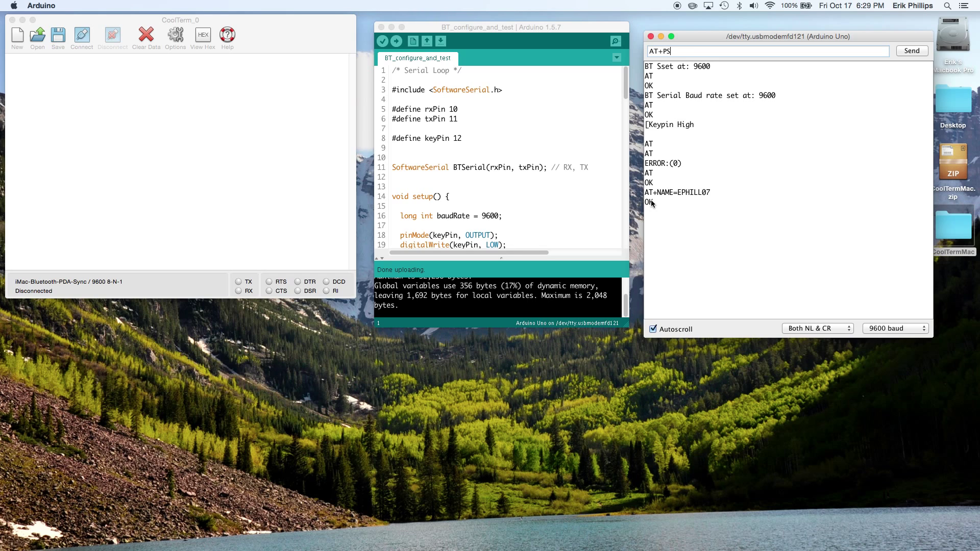
text(WD=)
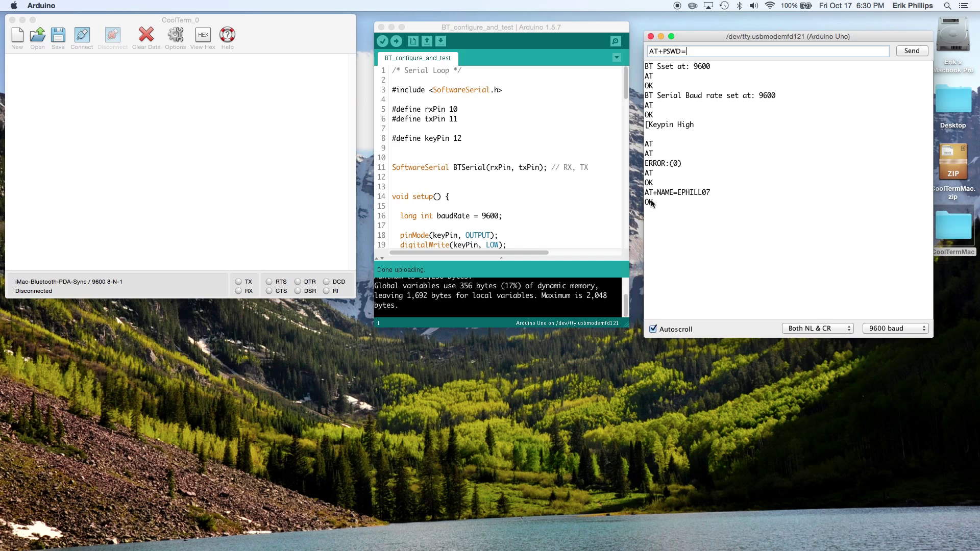
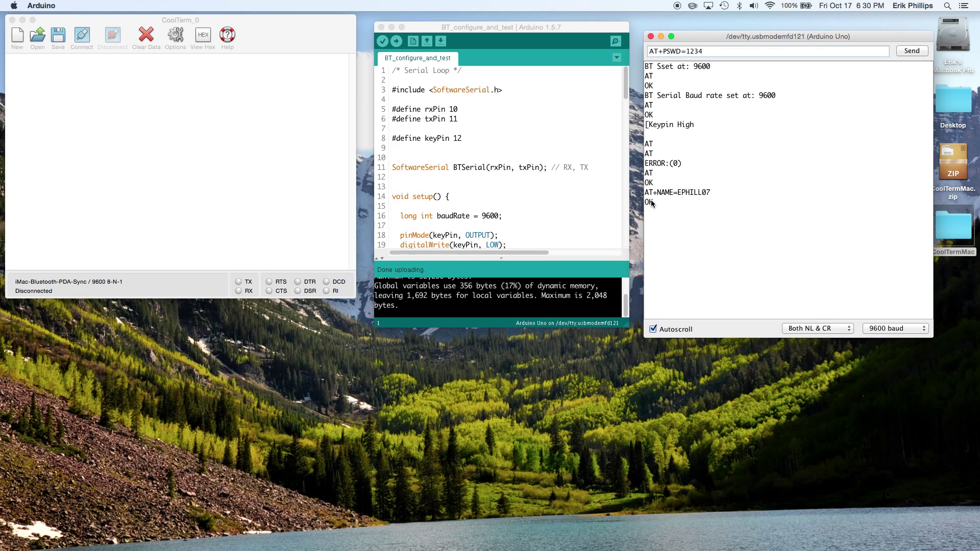
click(911, 51)
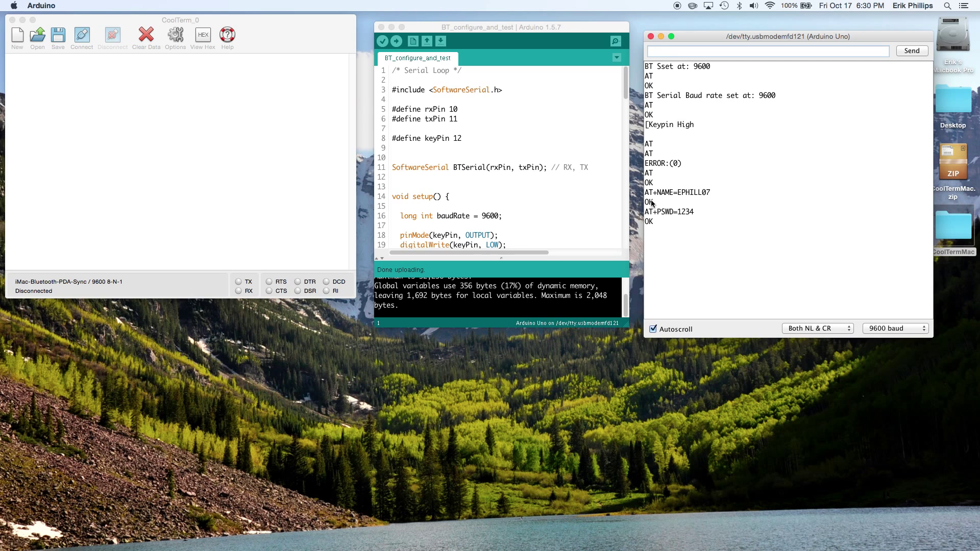
Query the module with AT+PSWD? and AT+NAME? to confirm PIN and name.
text(AT+PSWD?)
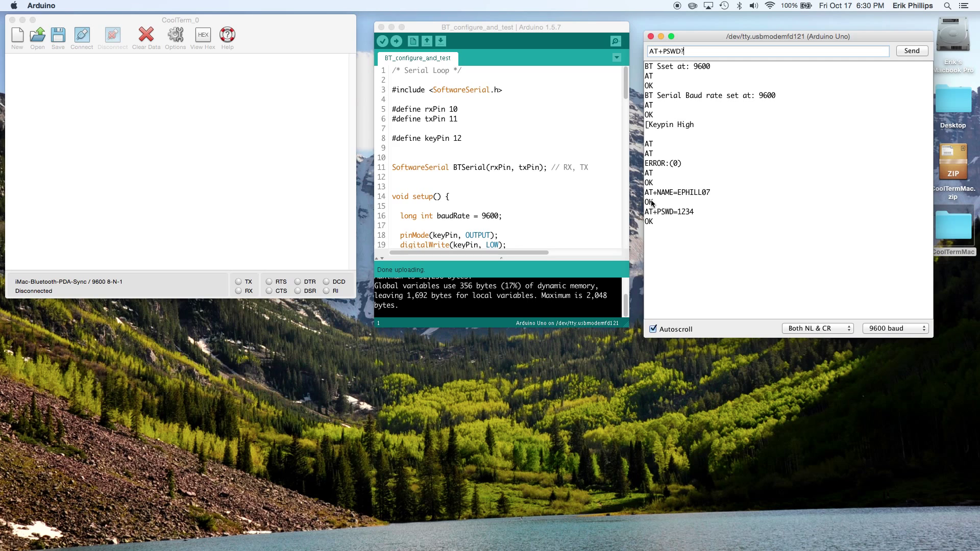
click(910, 50)
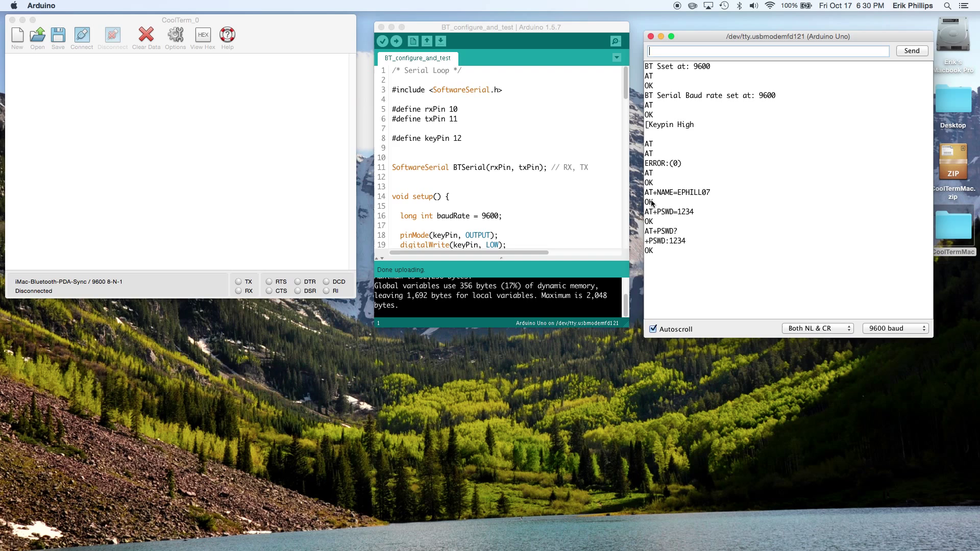
text(AT)
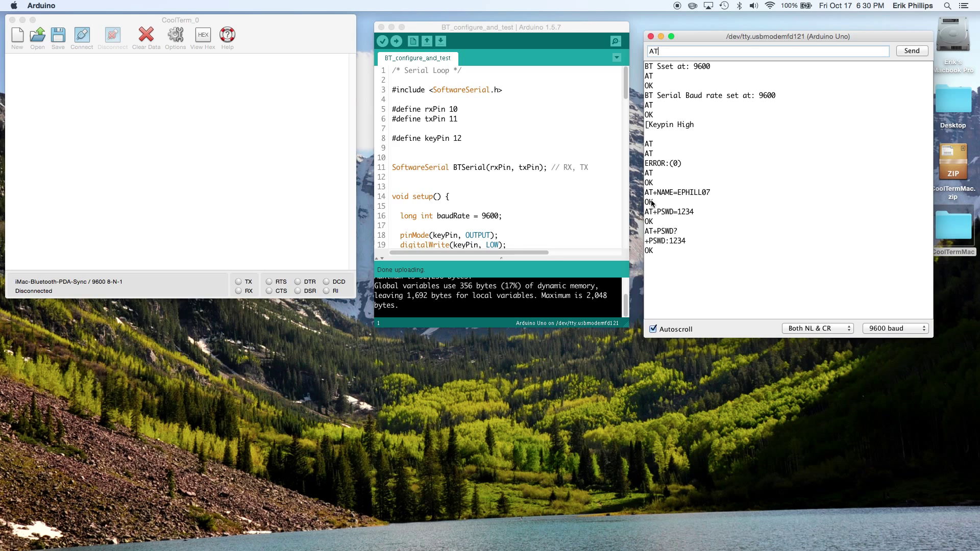
text(+NAME?)
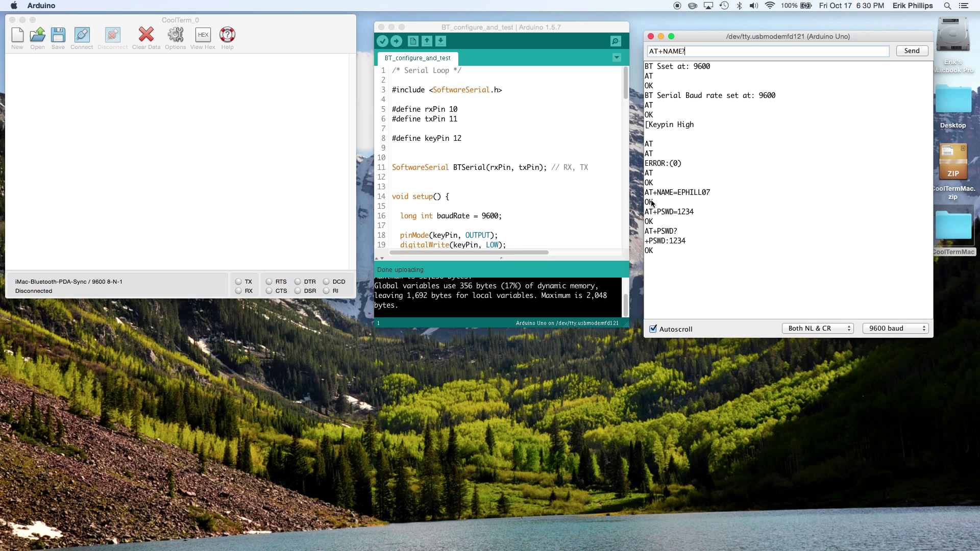
click(911, 51)
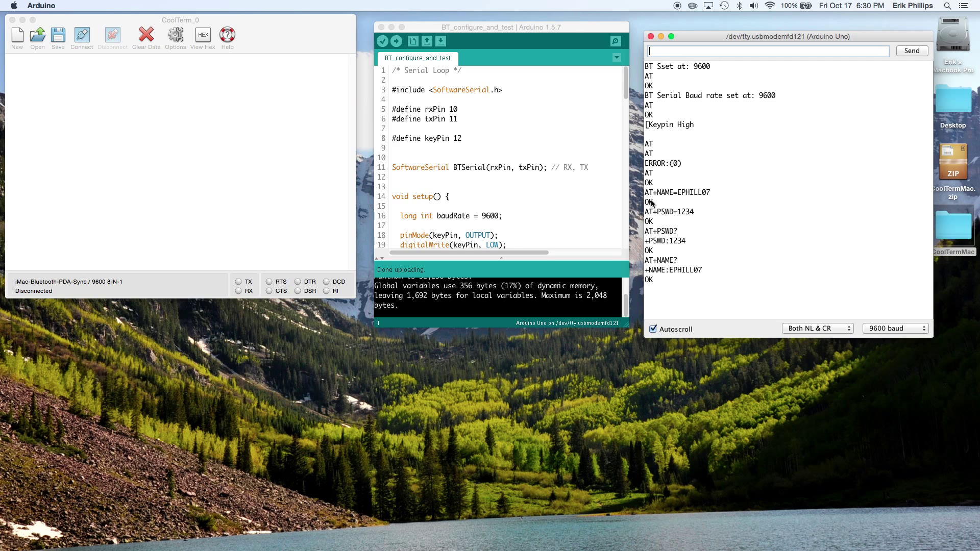
mouse_move(685, 40)
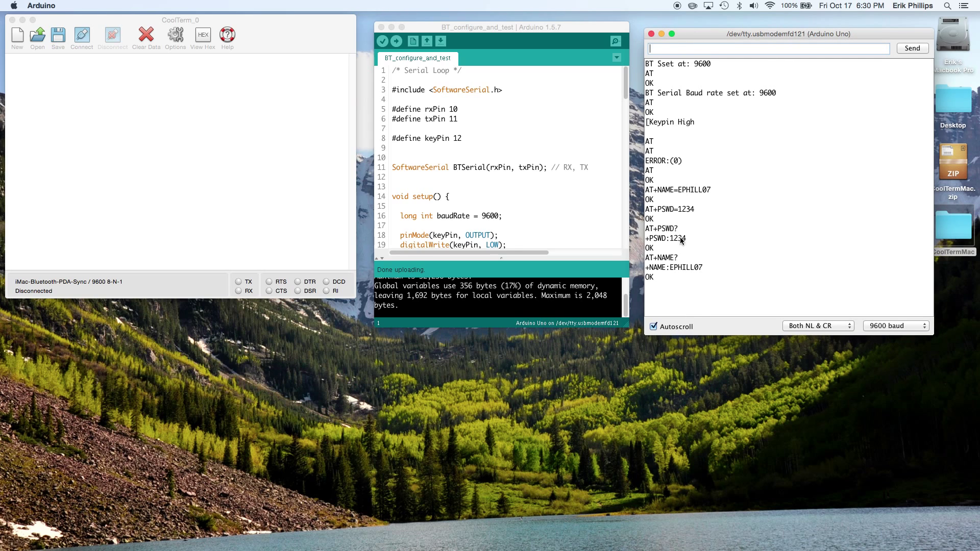
mouse_move(700, 325)
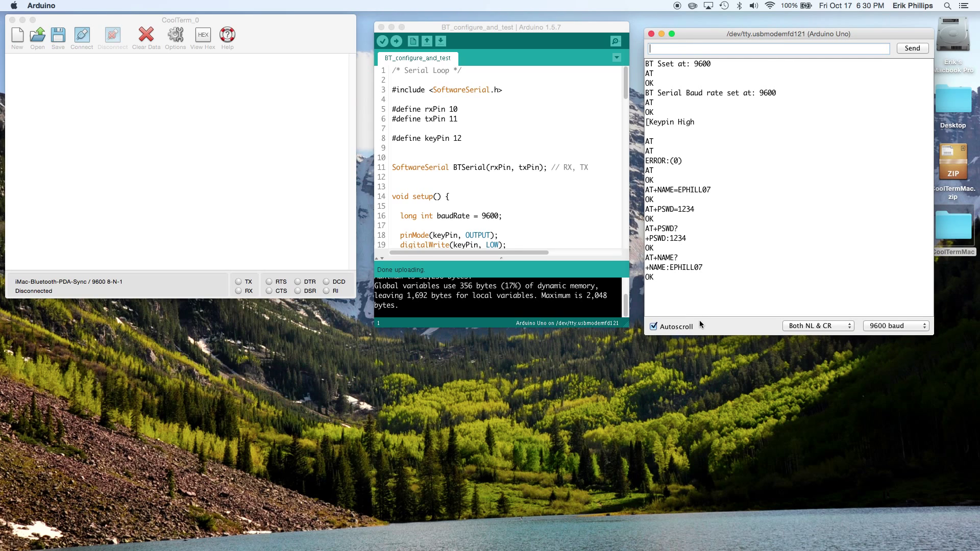
mouse_move(587, 543)
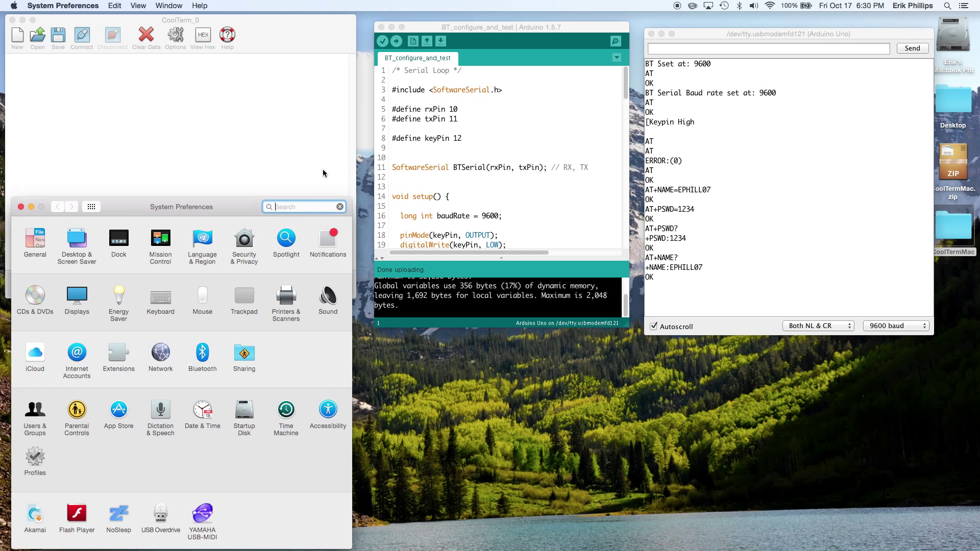
click(202, 353)
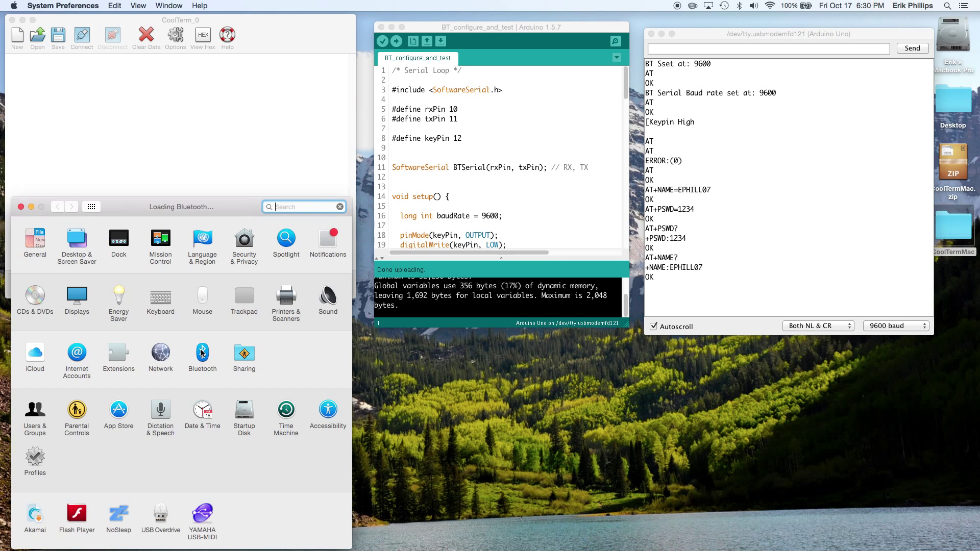
click(202, 354)
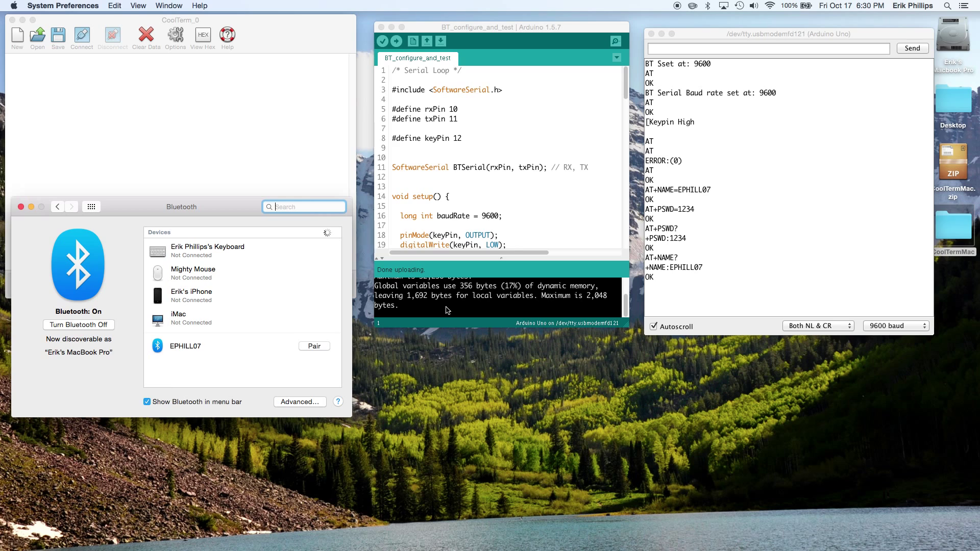
mouse_move(789, 26)
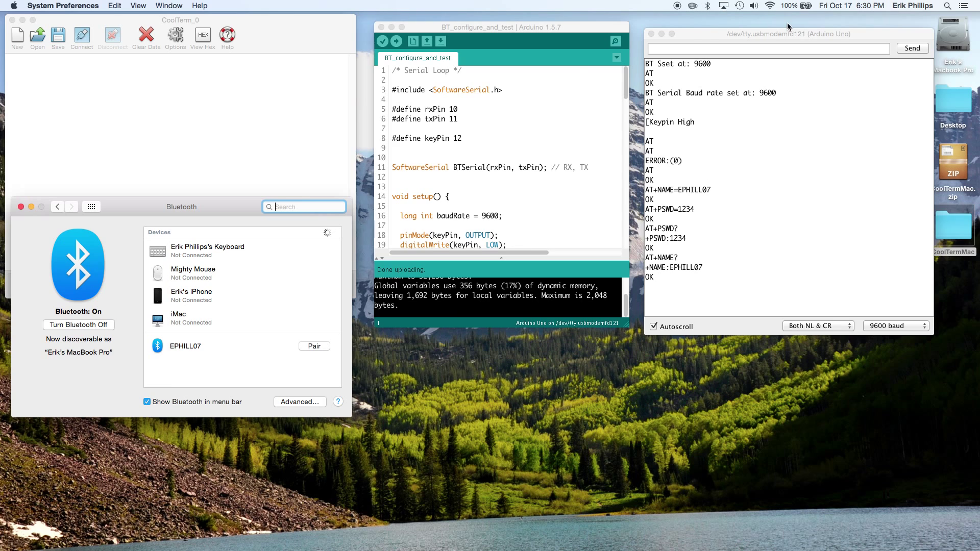
mouse_move(266, 378)
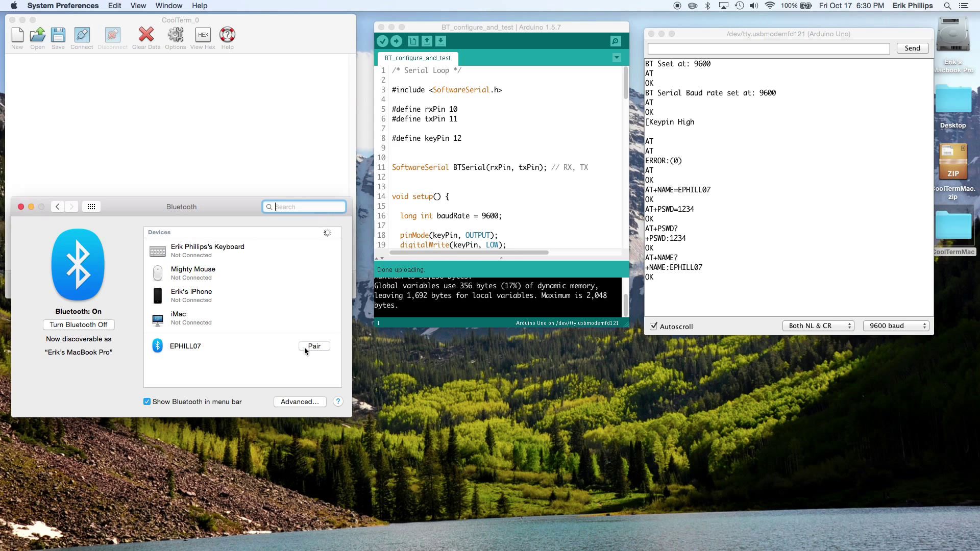
click(315, 346)
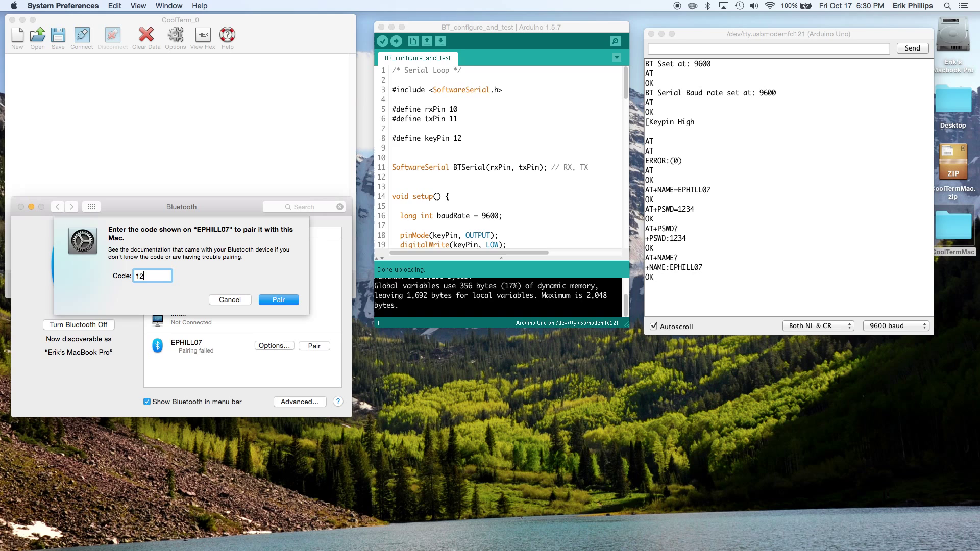
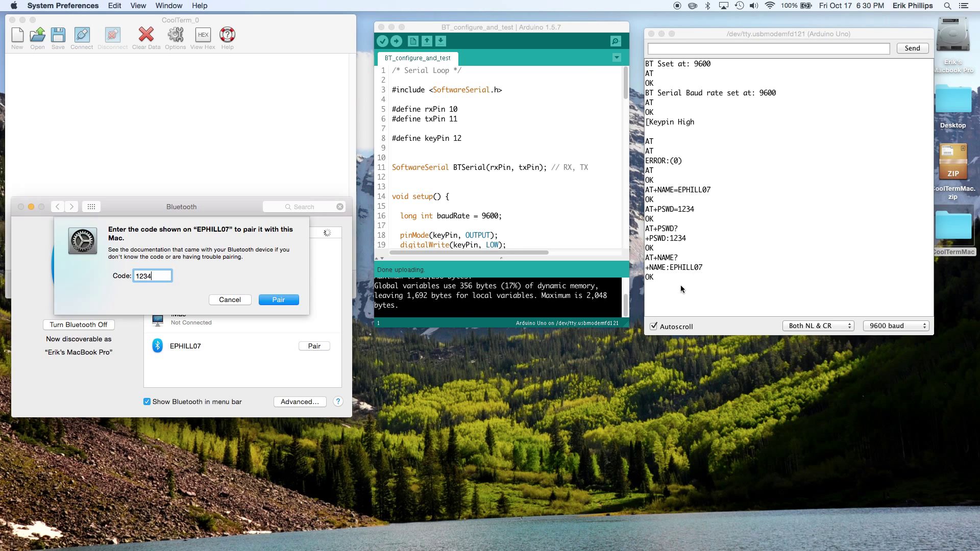
click(279, 300)
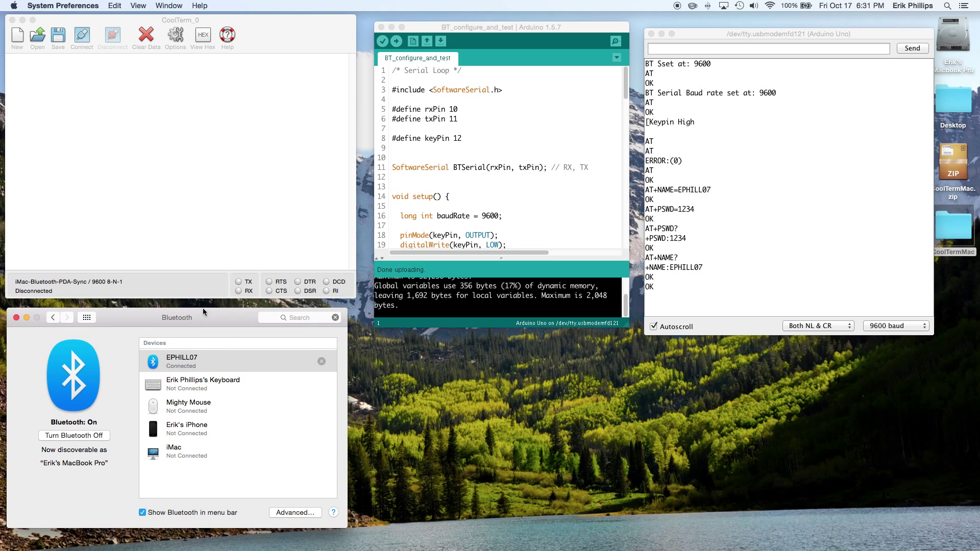
mouse_move(278, 42)
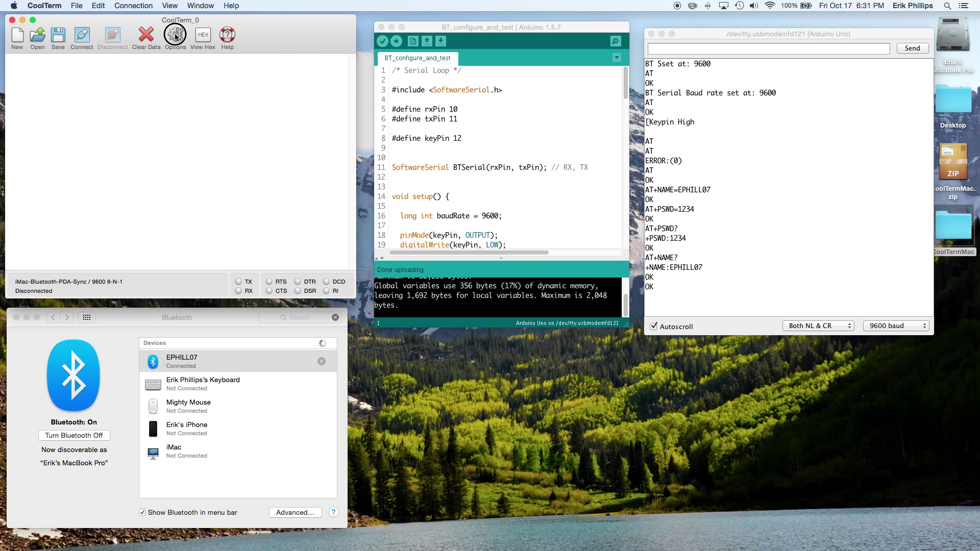
Set CoolTerm's port to EPHILL07-DevB at 9600 baud, 8-N-1.
click(175, 34)
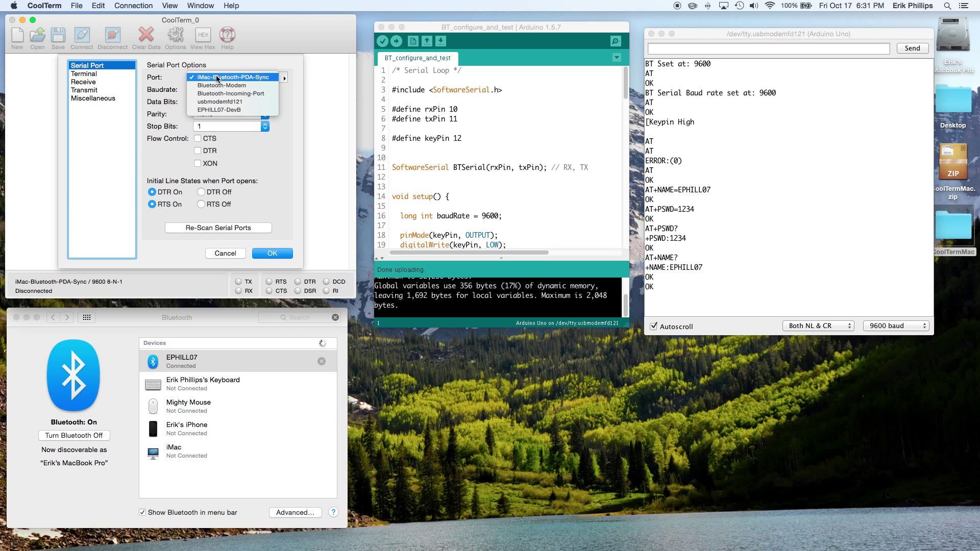
mouse_move(231, 110)
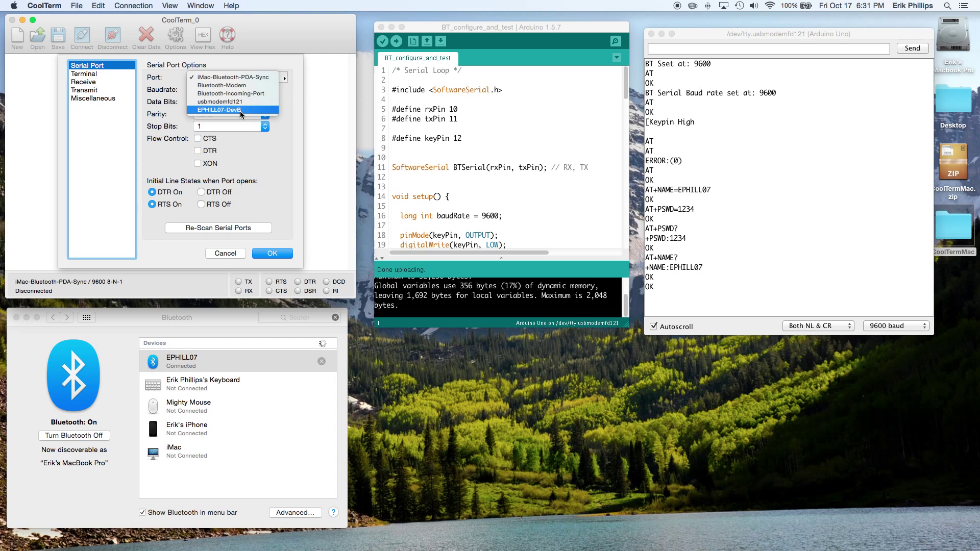
click(216, 110)
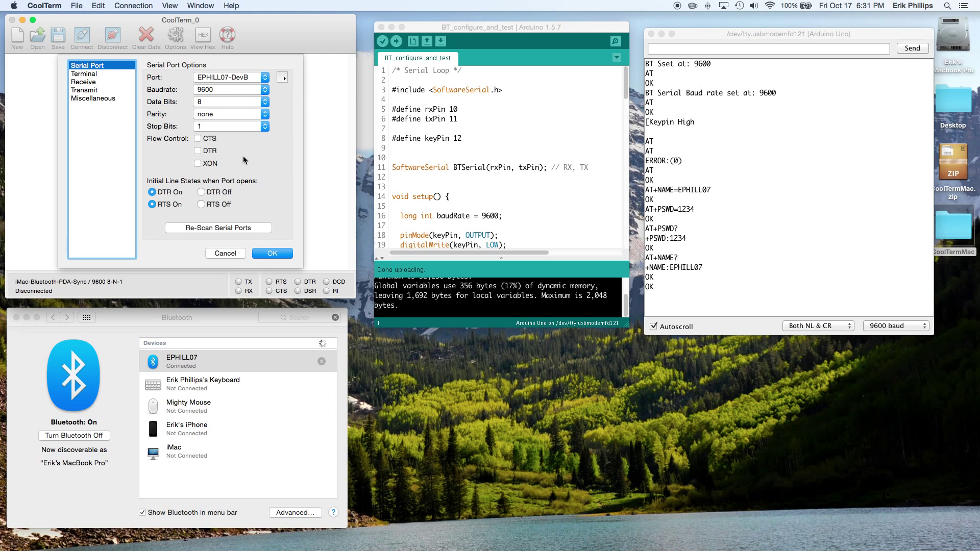
click(272, 253)
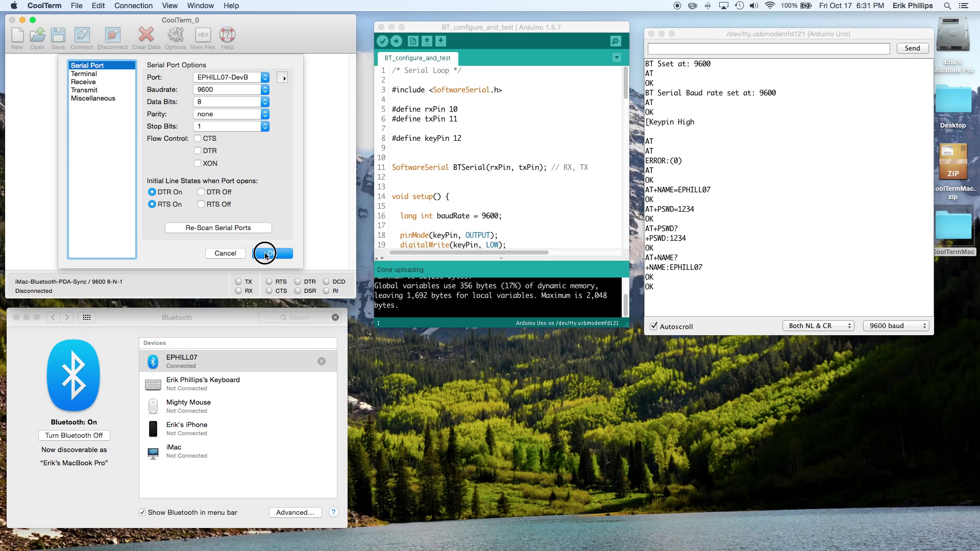
click(272, 253)
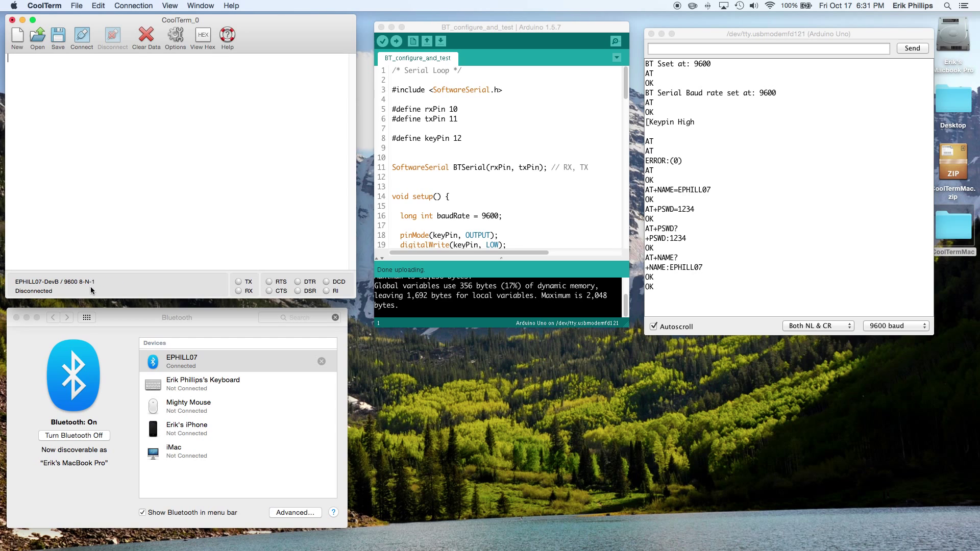
Set CoolTerm's Terminal option to Line Mode.
click(175, 36)
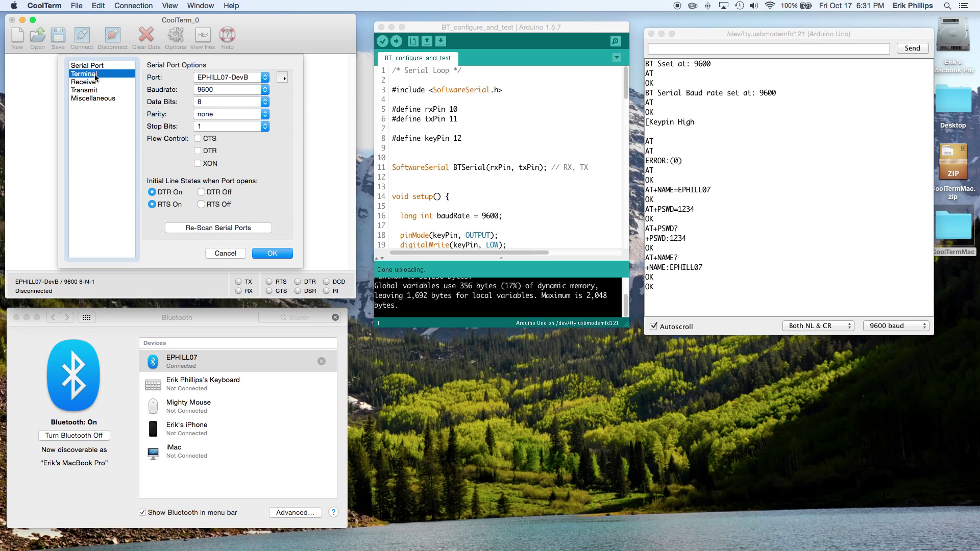
click(83, 74)
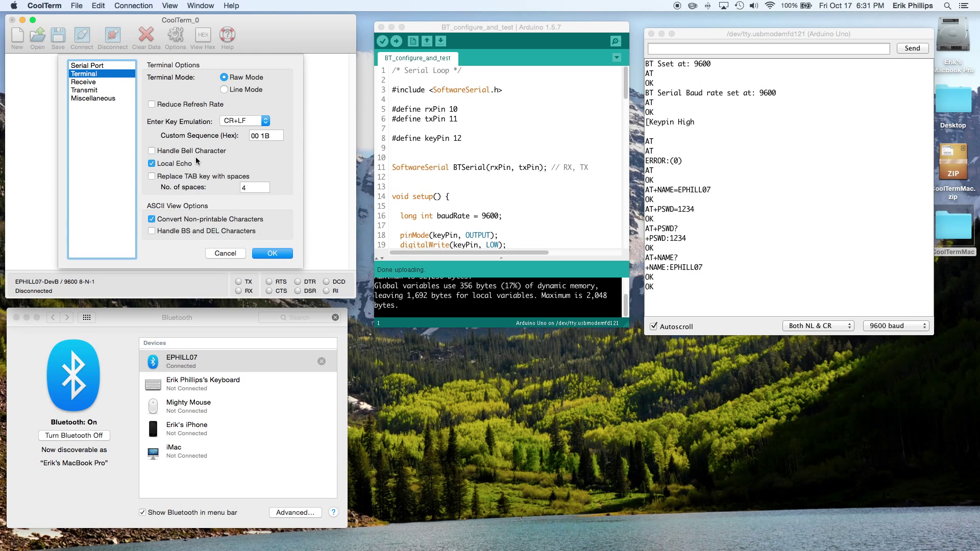
click(222, 90)
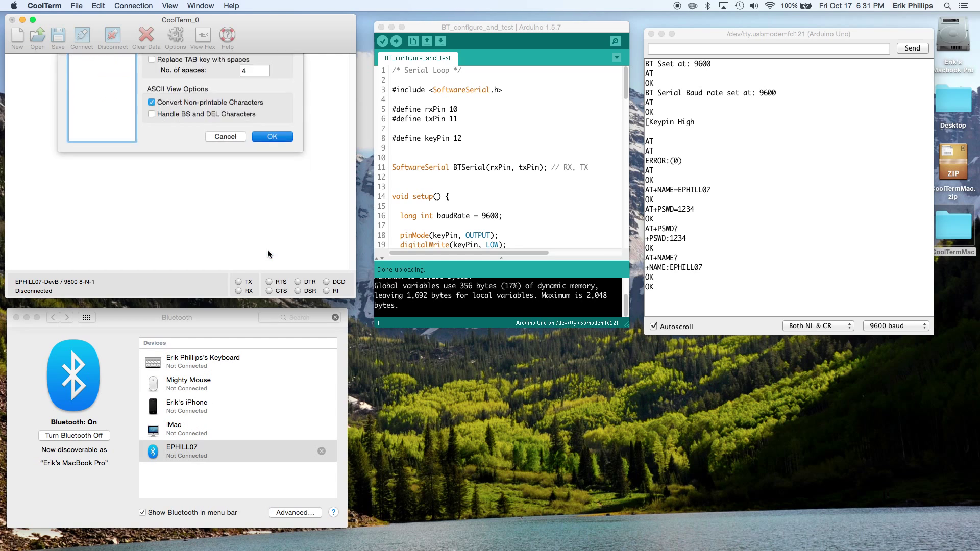
click(272, 136)
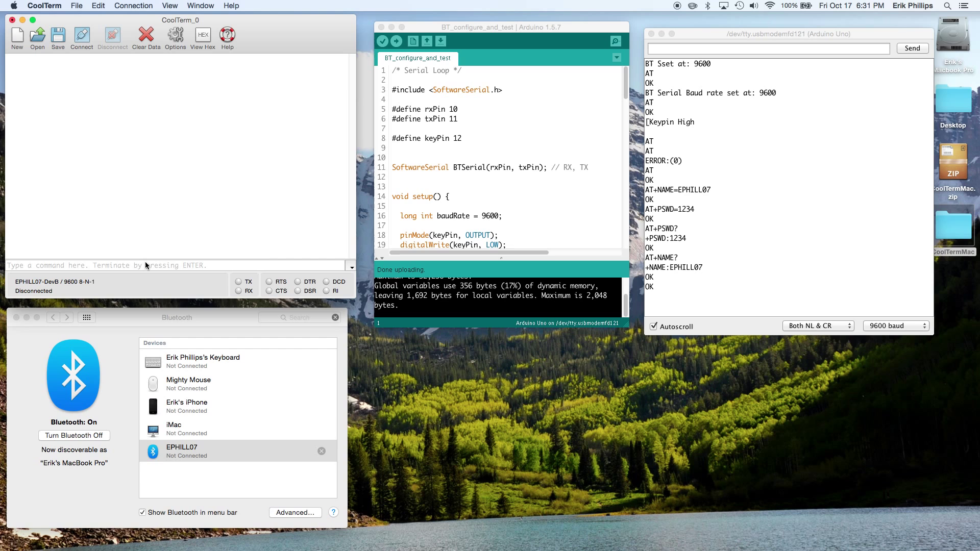
Remove the EPHILL07 device from Bluetooth preferences.
click(238, 451)
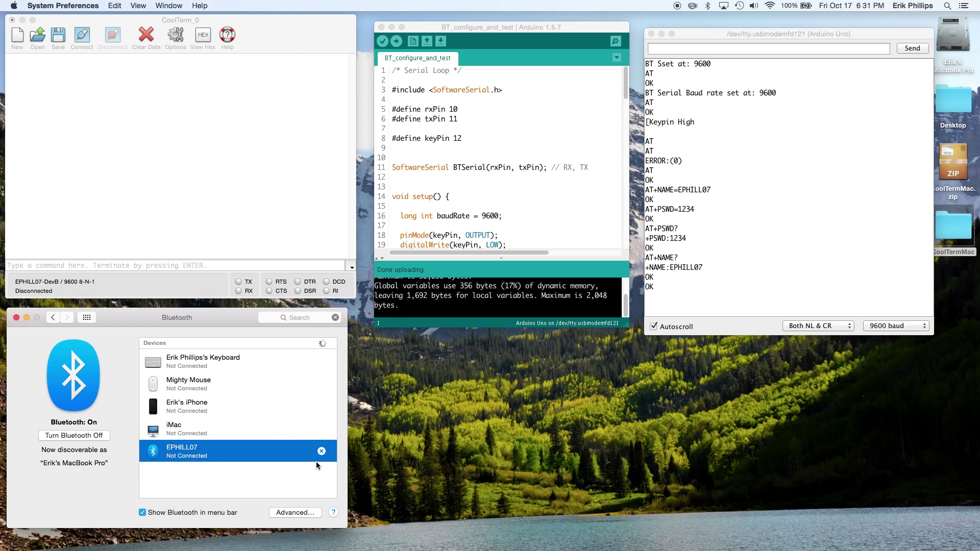
click(321, 451)
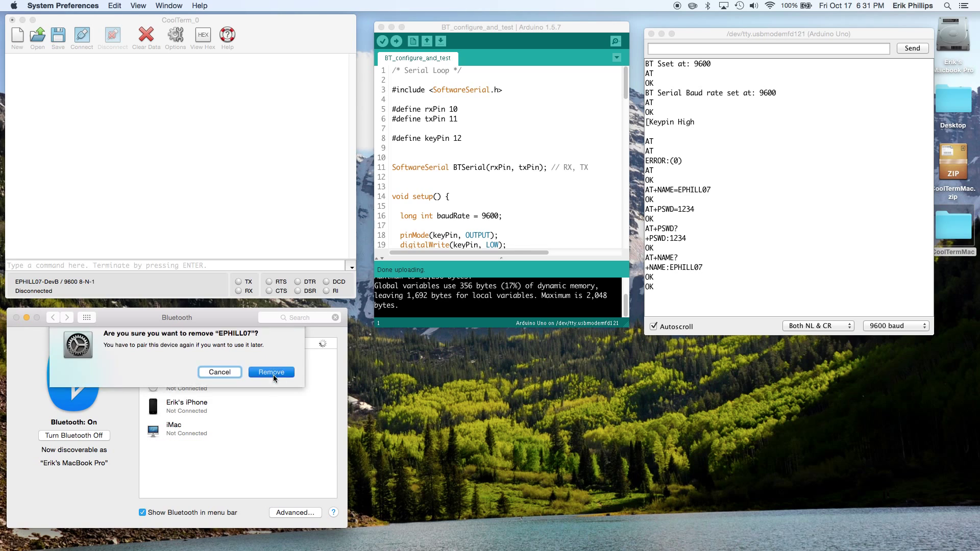
click(271, 373)
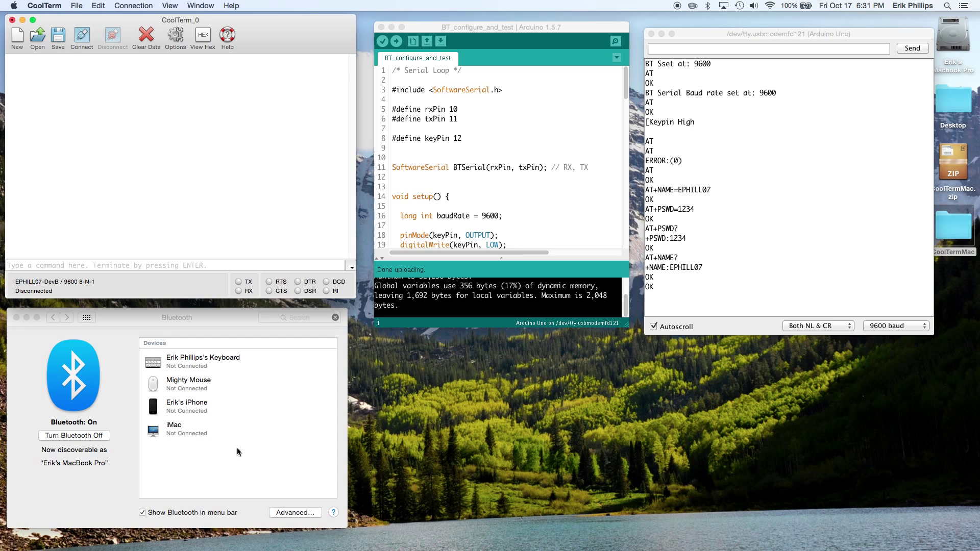
mouse_move(208, 404)
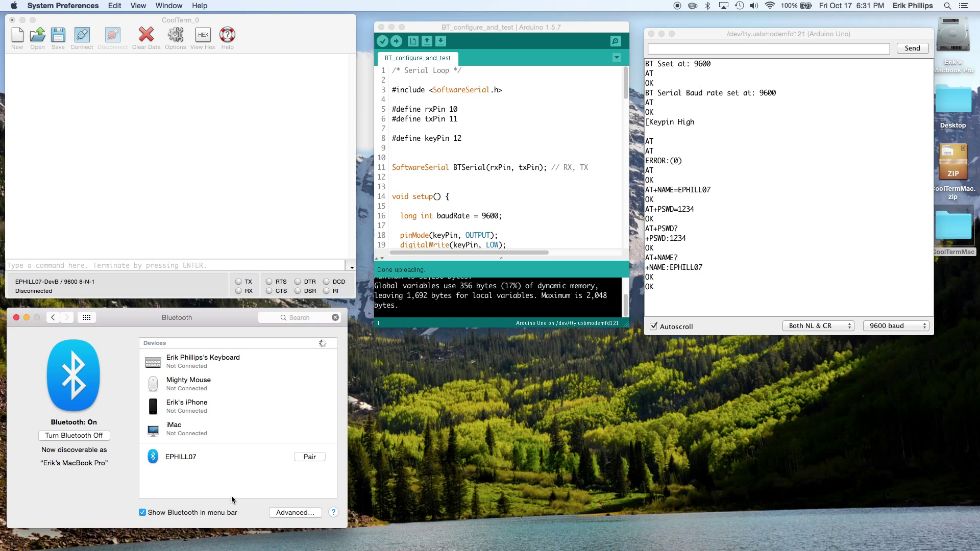
click(309, 457)
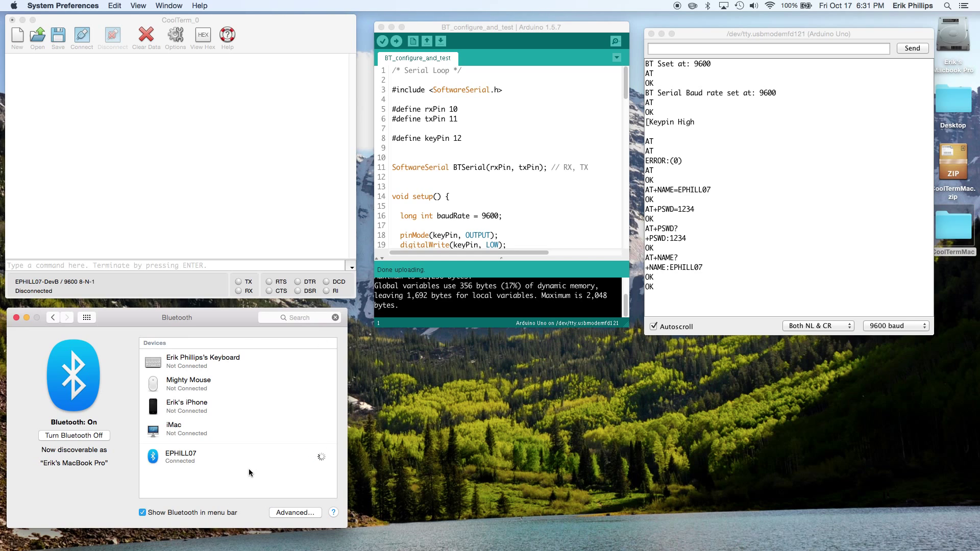
click(309, 456)
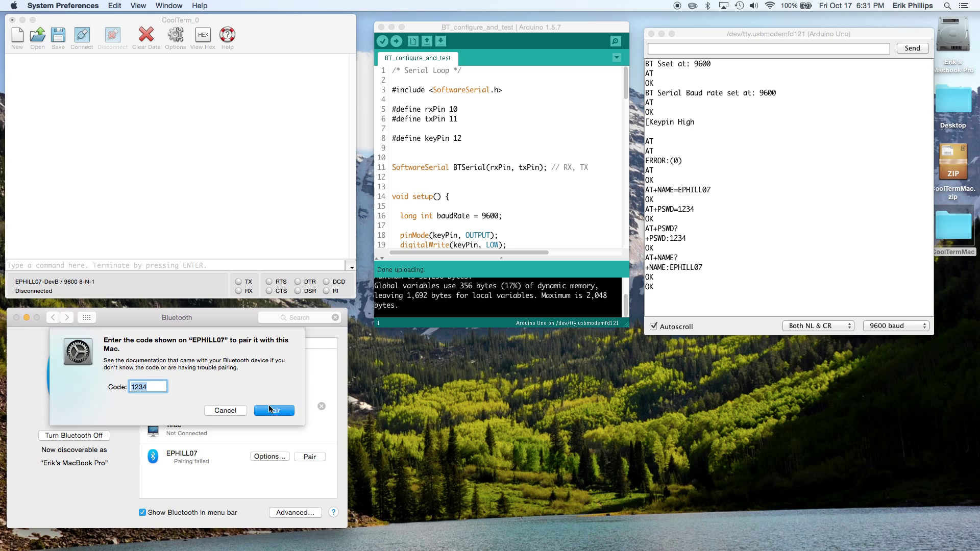
click(273, 410)
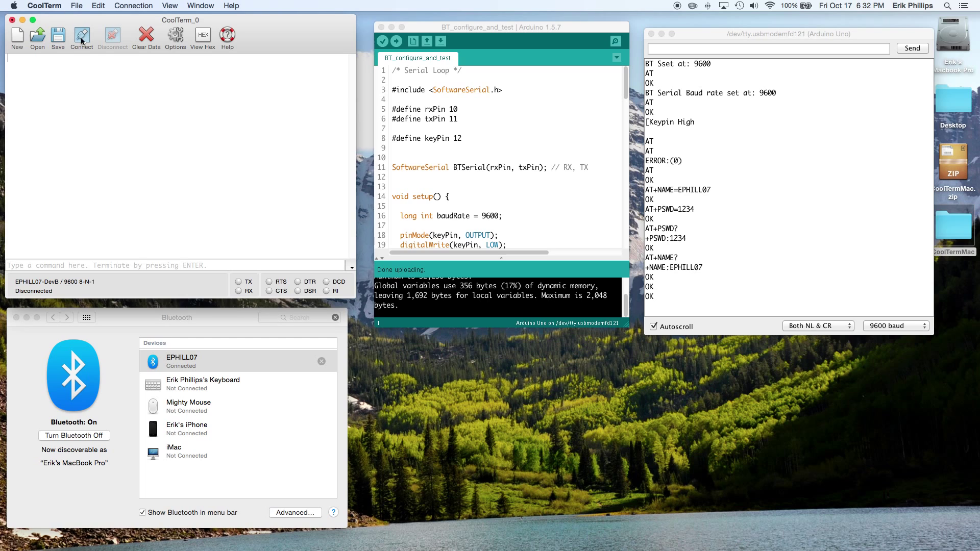
Connect CoolTerm's session to the EPHILL07-DevB Bluetooth port.
click(82, 38)
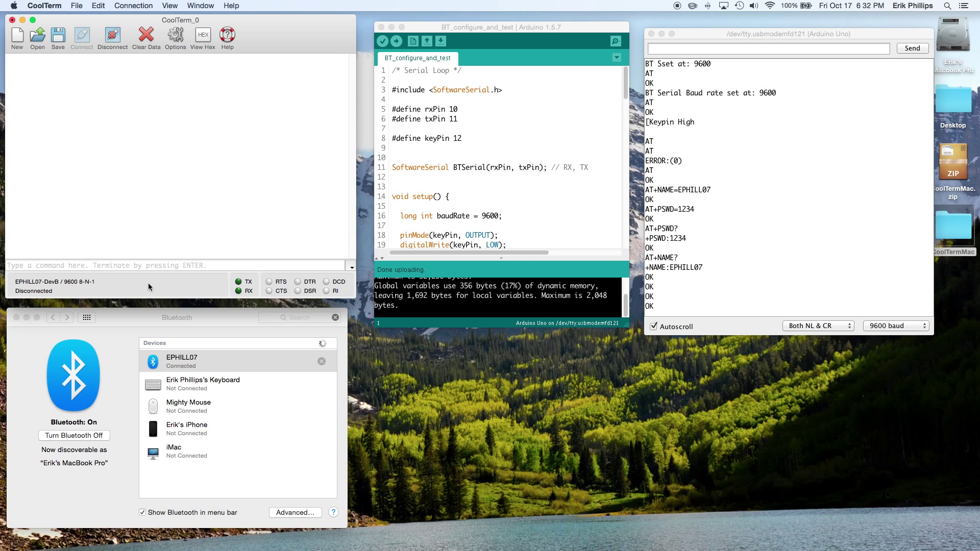
click(81, 37)
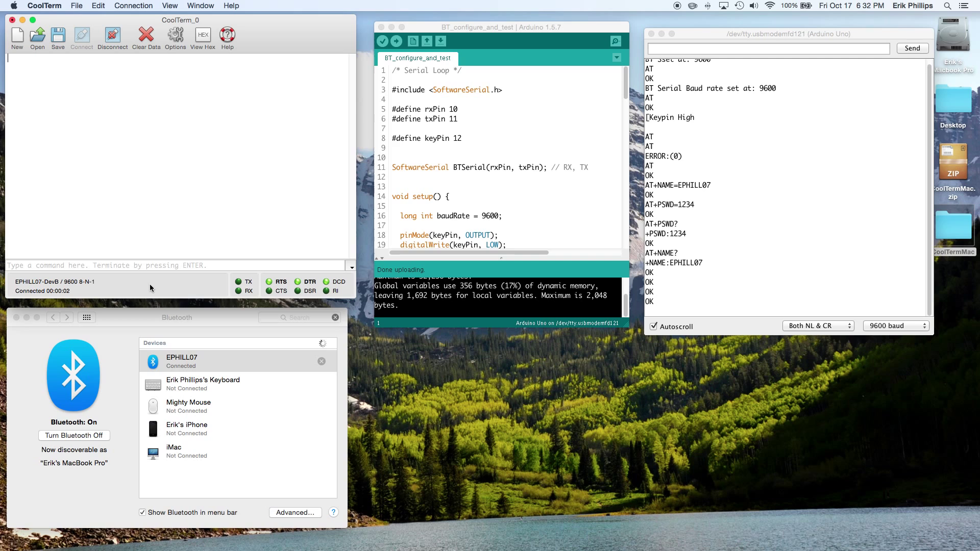
mouse_move(266, 274)
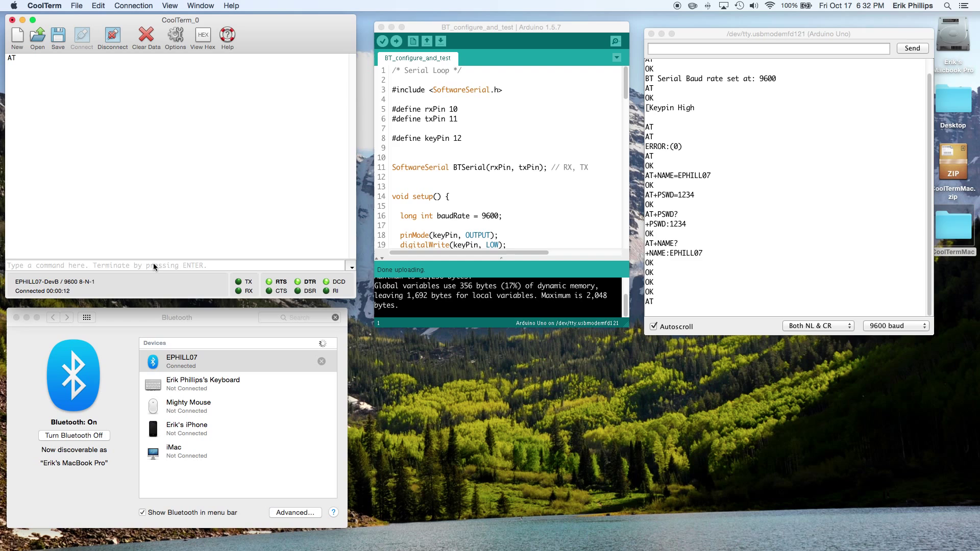
Send 'hello world' from CoolTerm over the Bluetooth link.
text(hello wo)
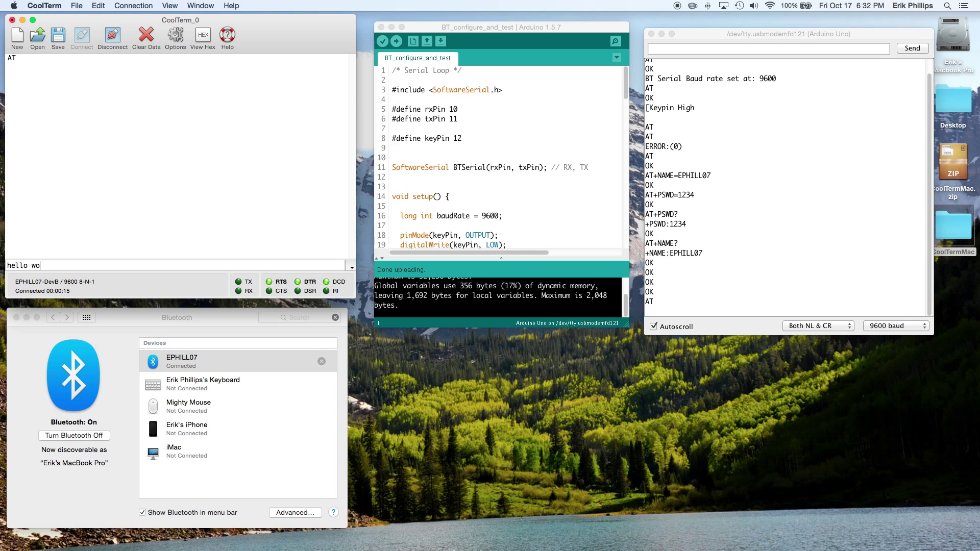
key(Return)
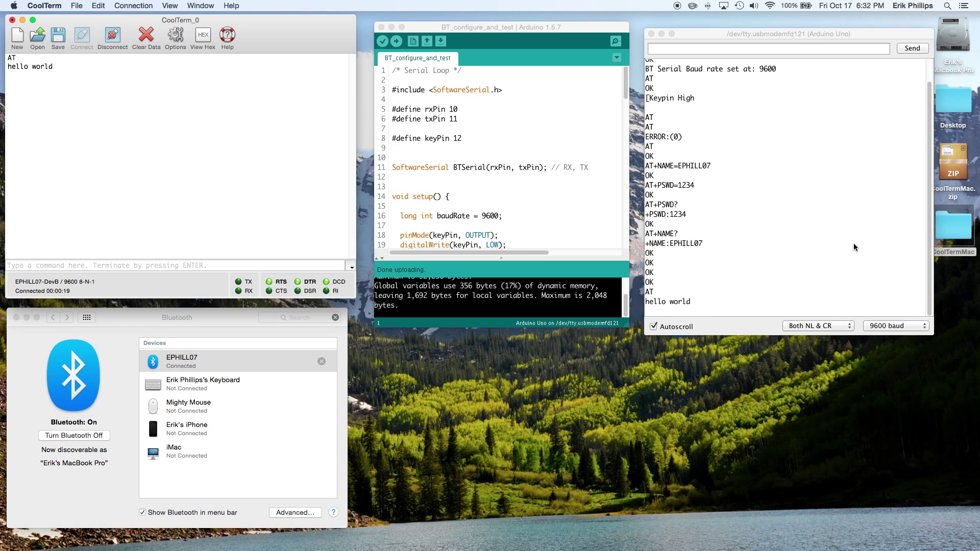
mouse_move(217, 264)
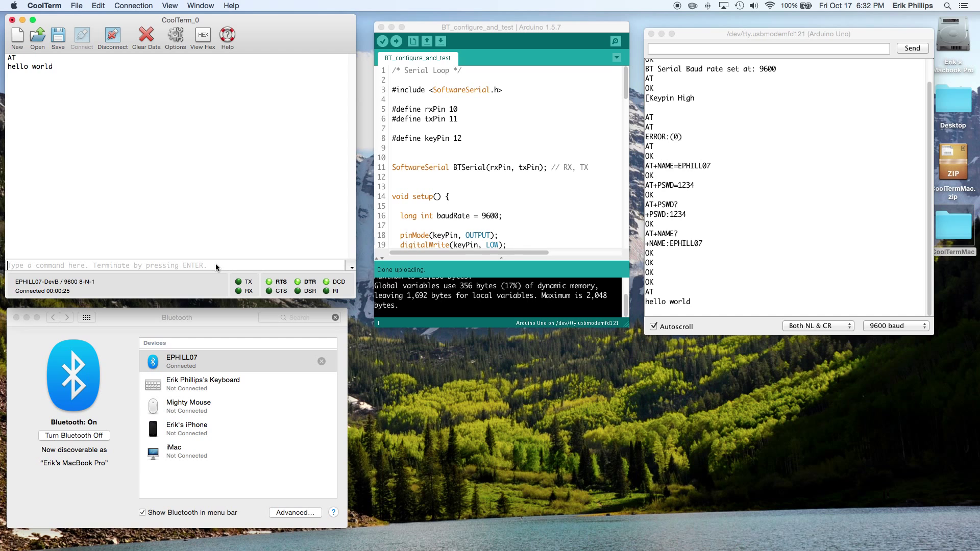
mouse_move(690, 6)
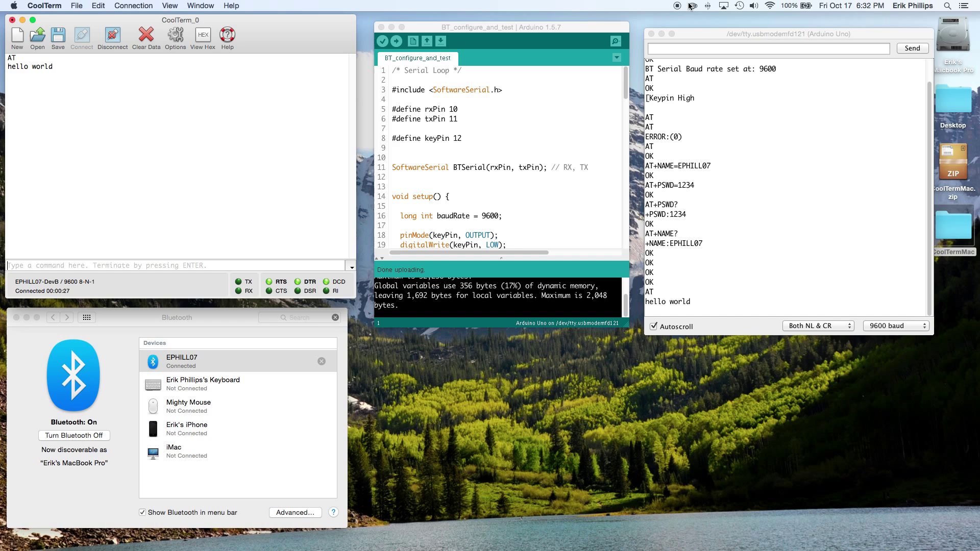